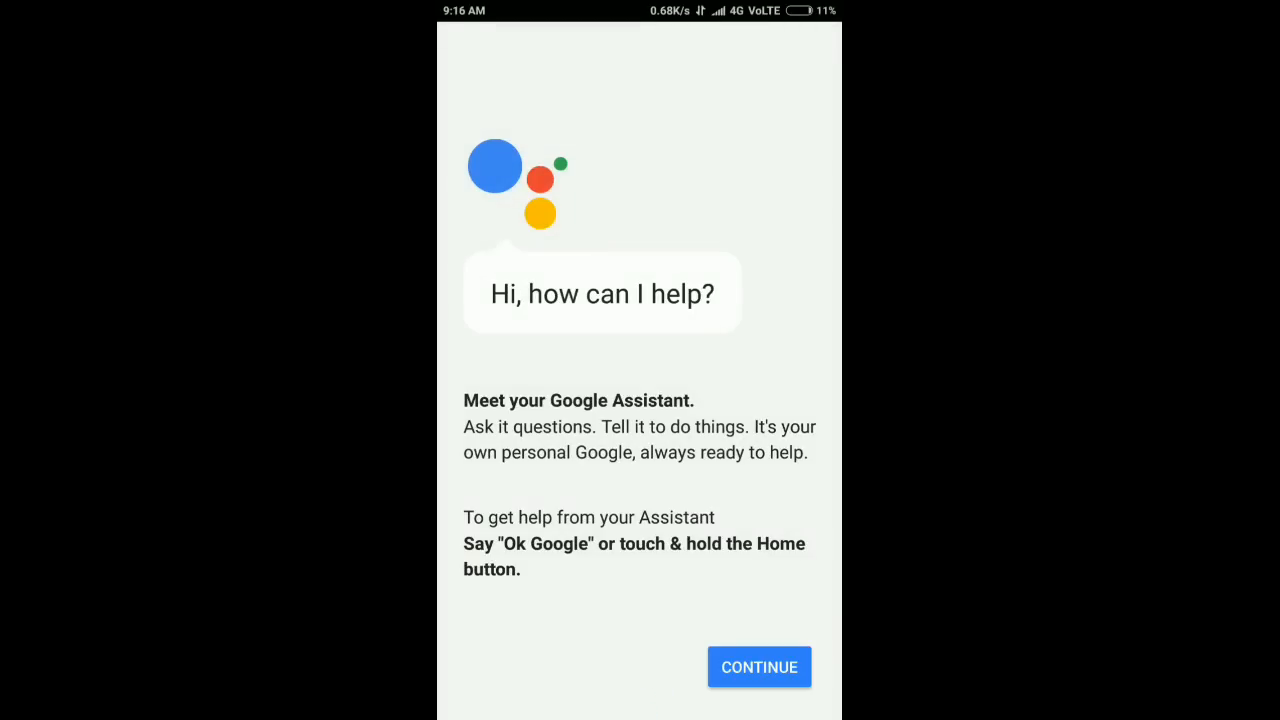
Step: Choose the Google account in the account dialog and confirm it to reach the feed
left_click(760, 668)
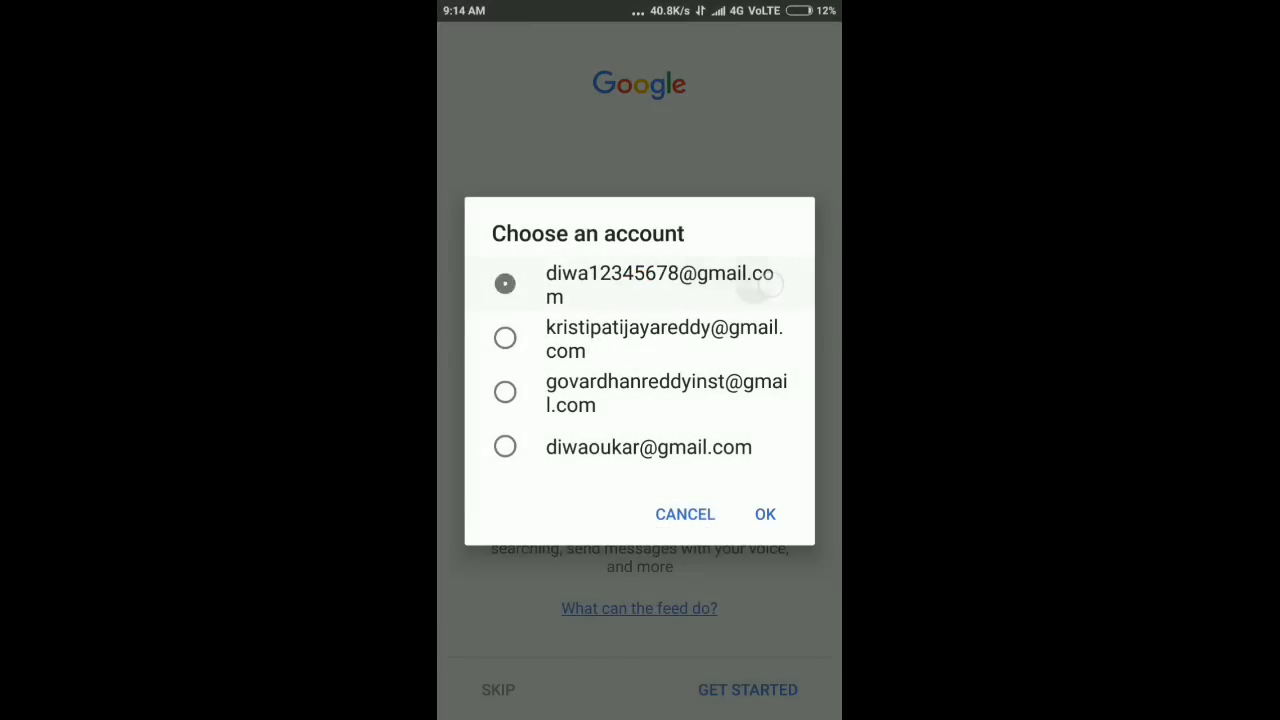
left_click(764, 514)
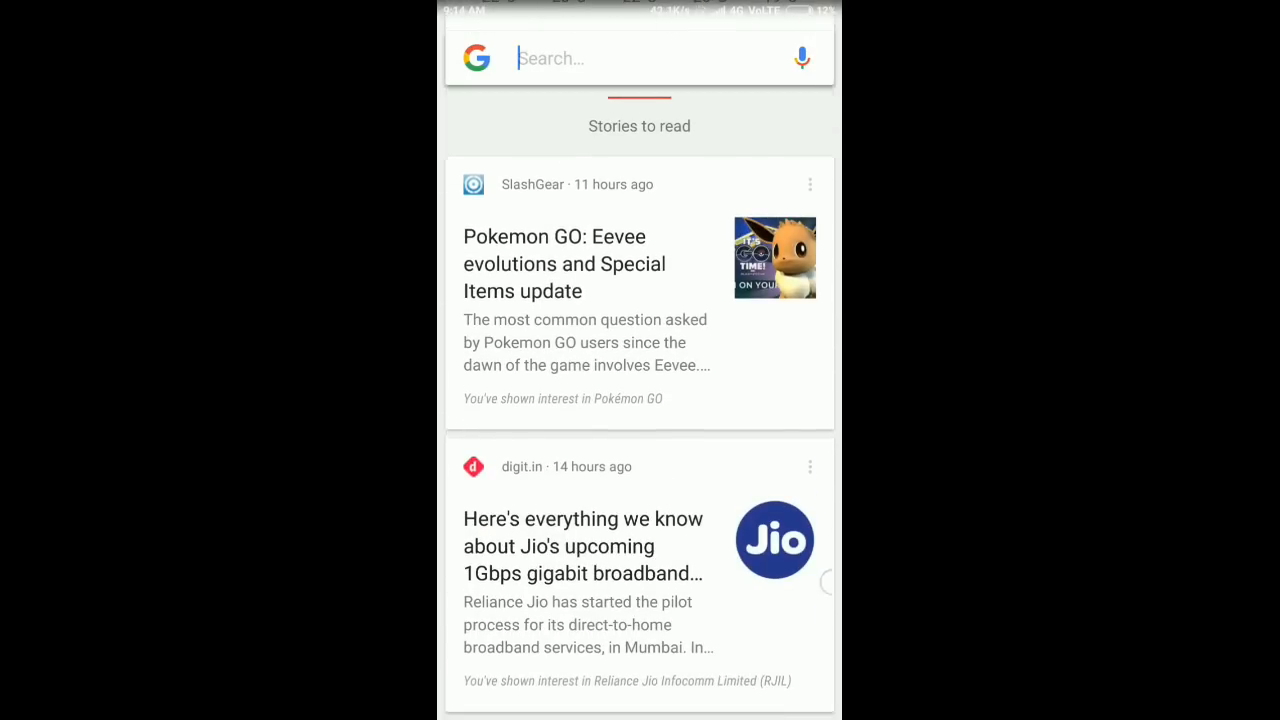
Step: Find and open the GizChina card 'When Will My Phone Get Google Assistant?' in the feed
scroll("down", 3)
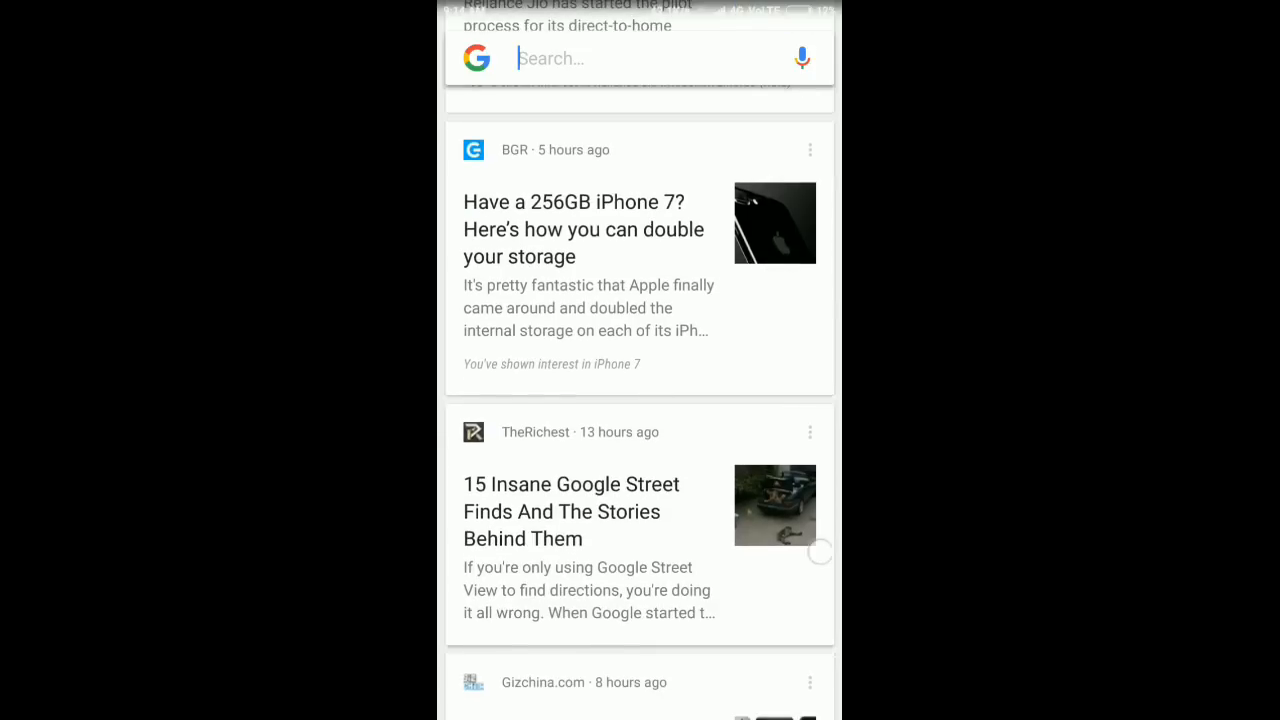
scroll("down", 3)
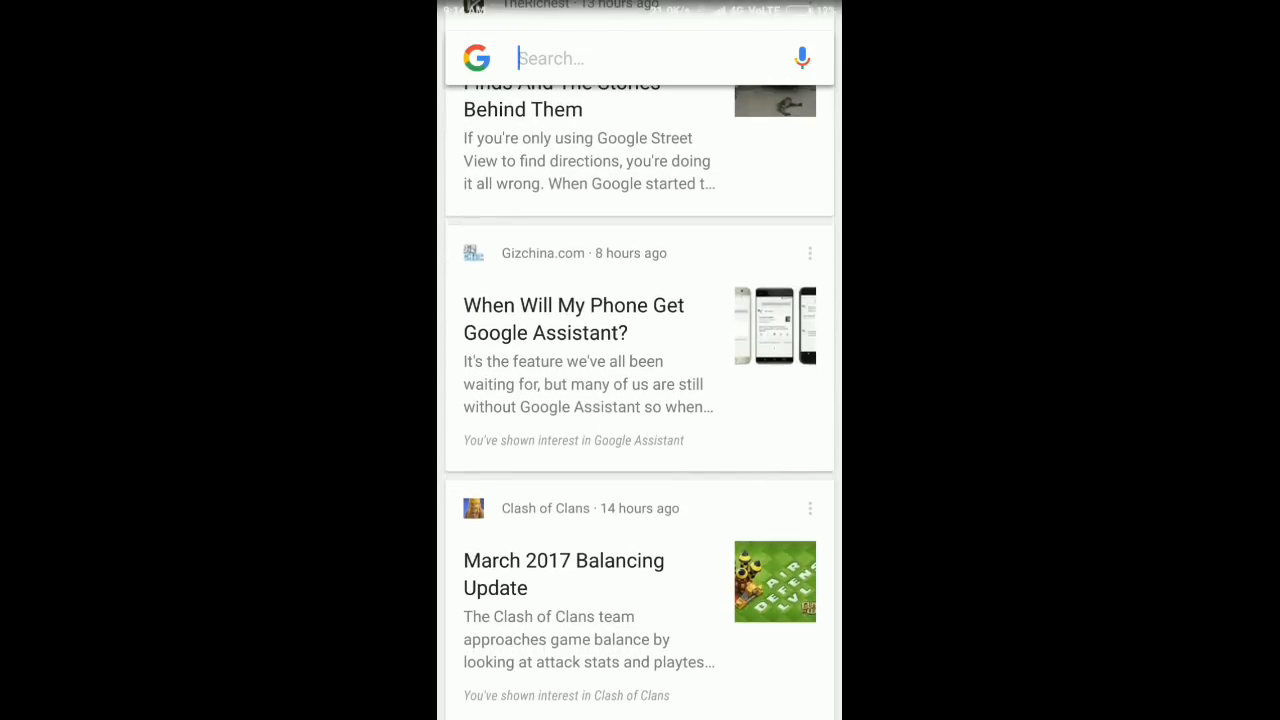
left_click(572, 318)
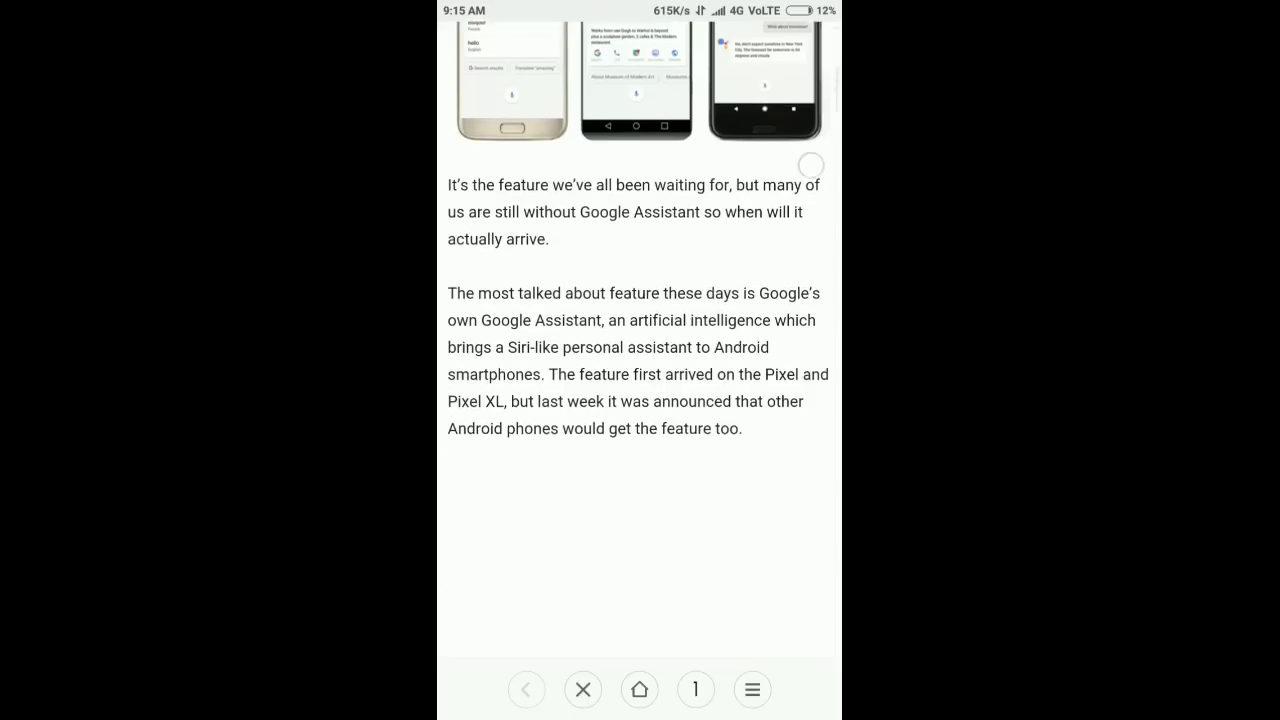
Step: Scroll through the GizChina Assistant article down to the Disqus reader comments
scroll("down", 3)
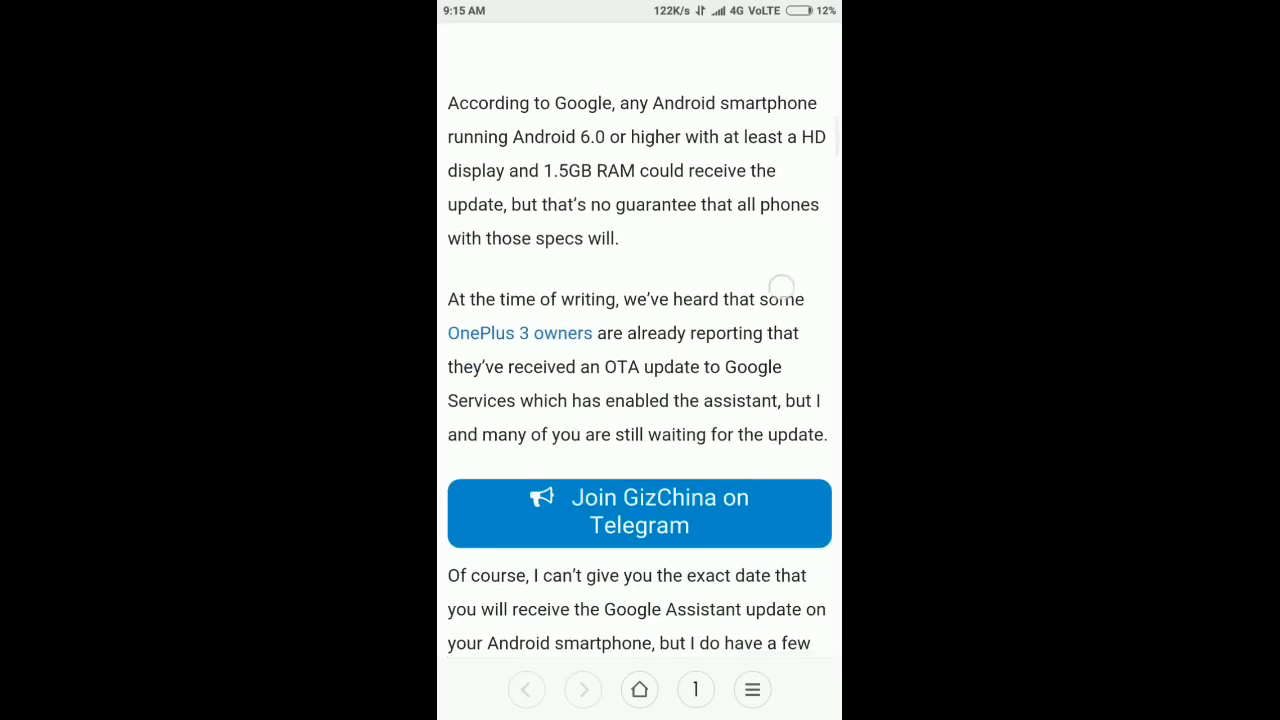
scroll("down", 3)
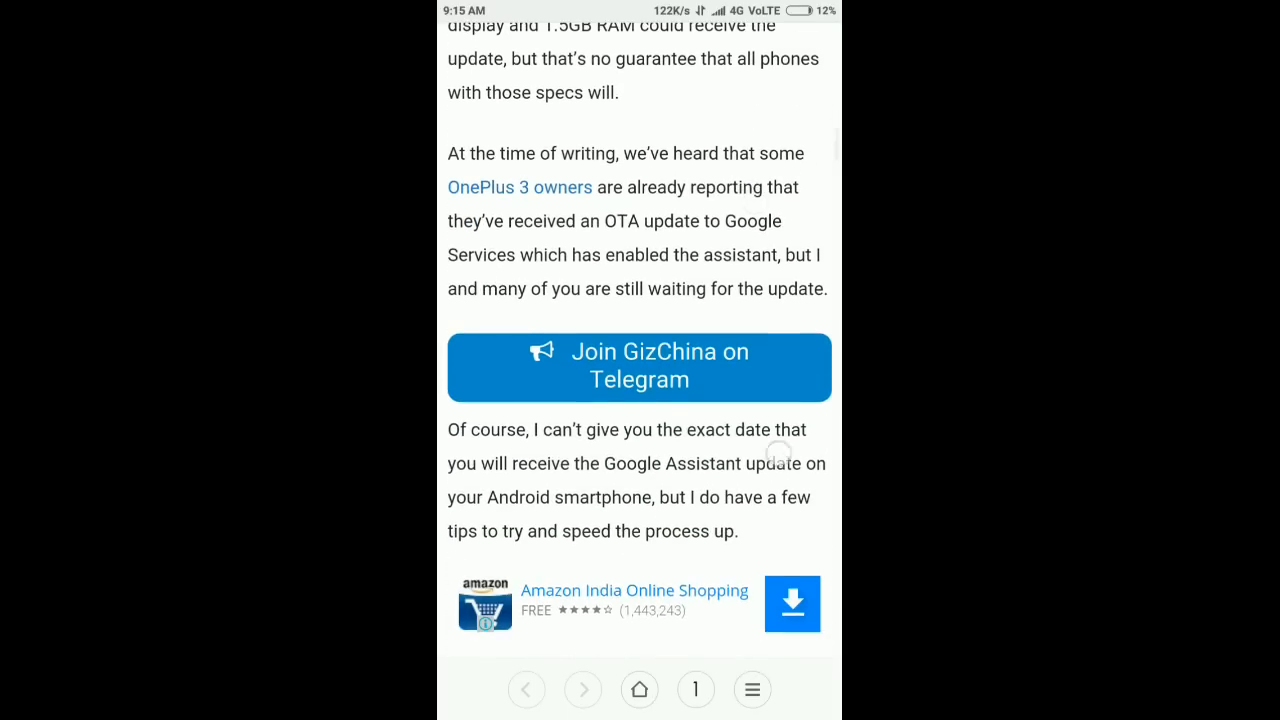
scroll("down", 3)
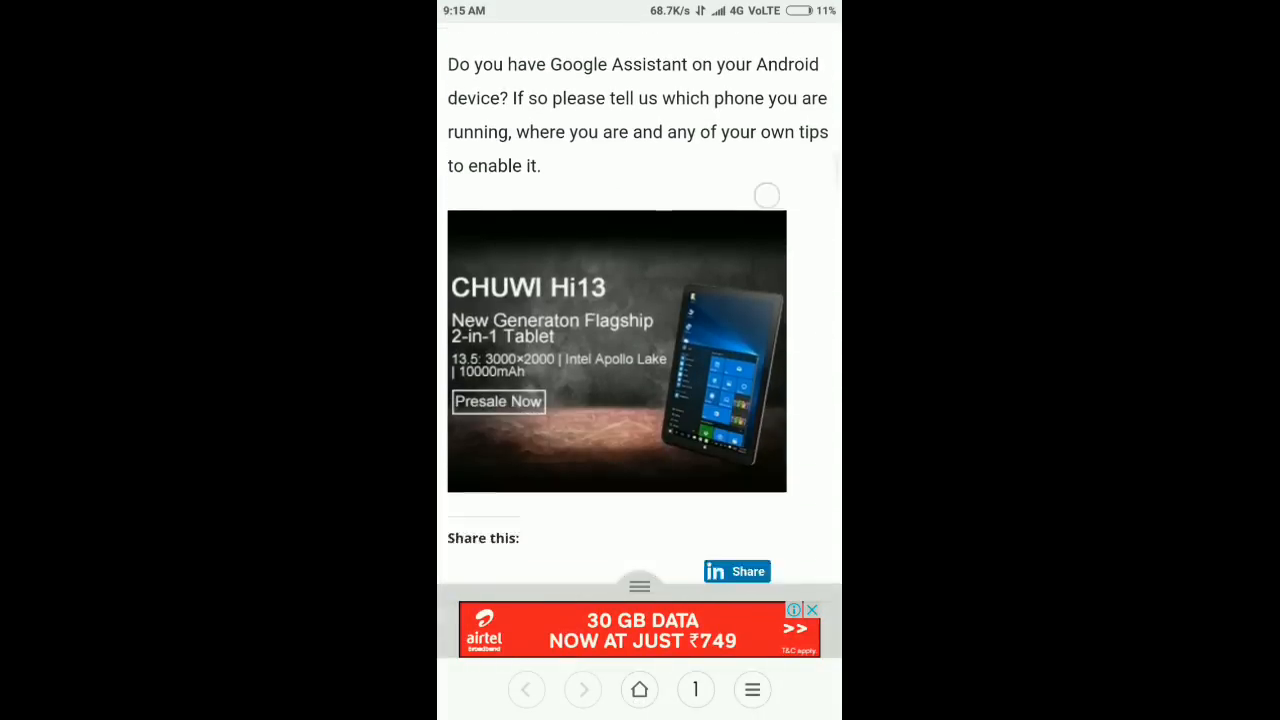
scroll("down", 3)
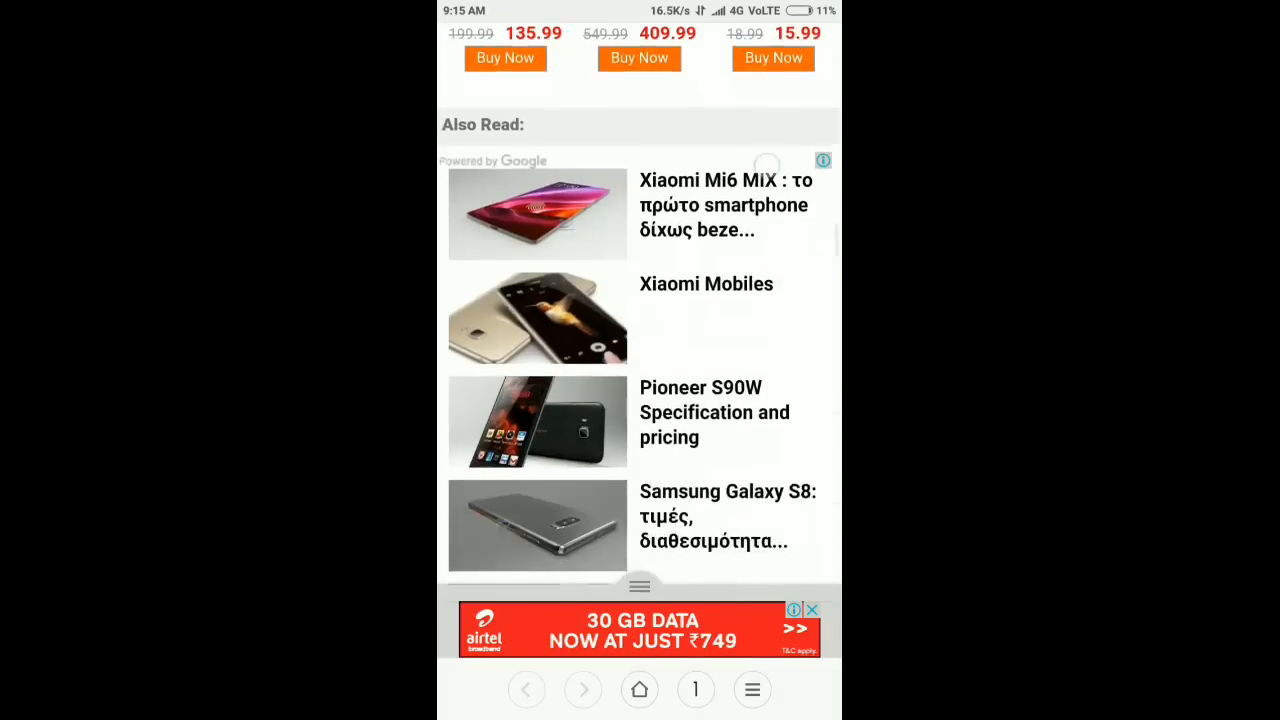
scroll("down", 3)
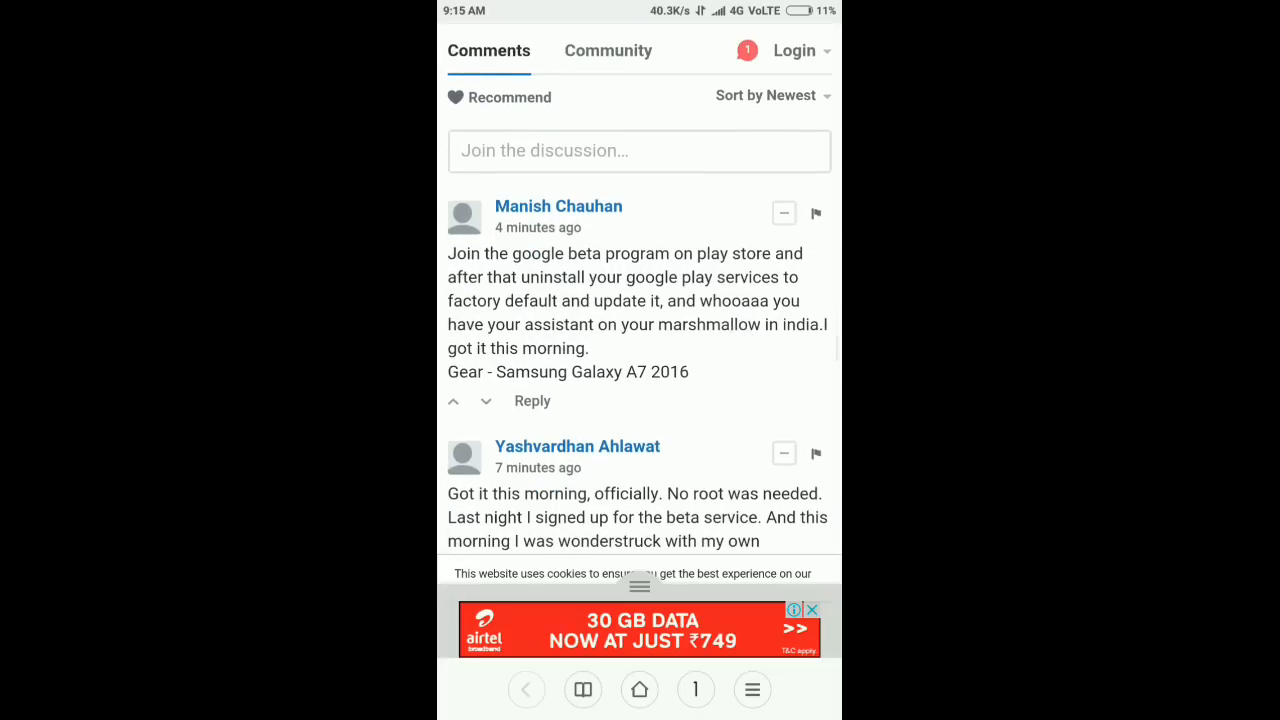
scroll("down", 3)
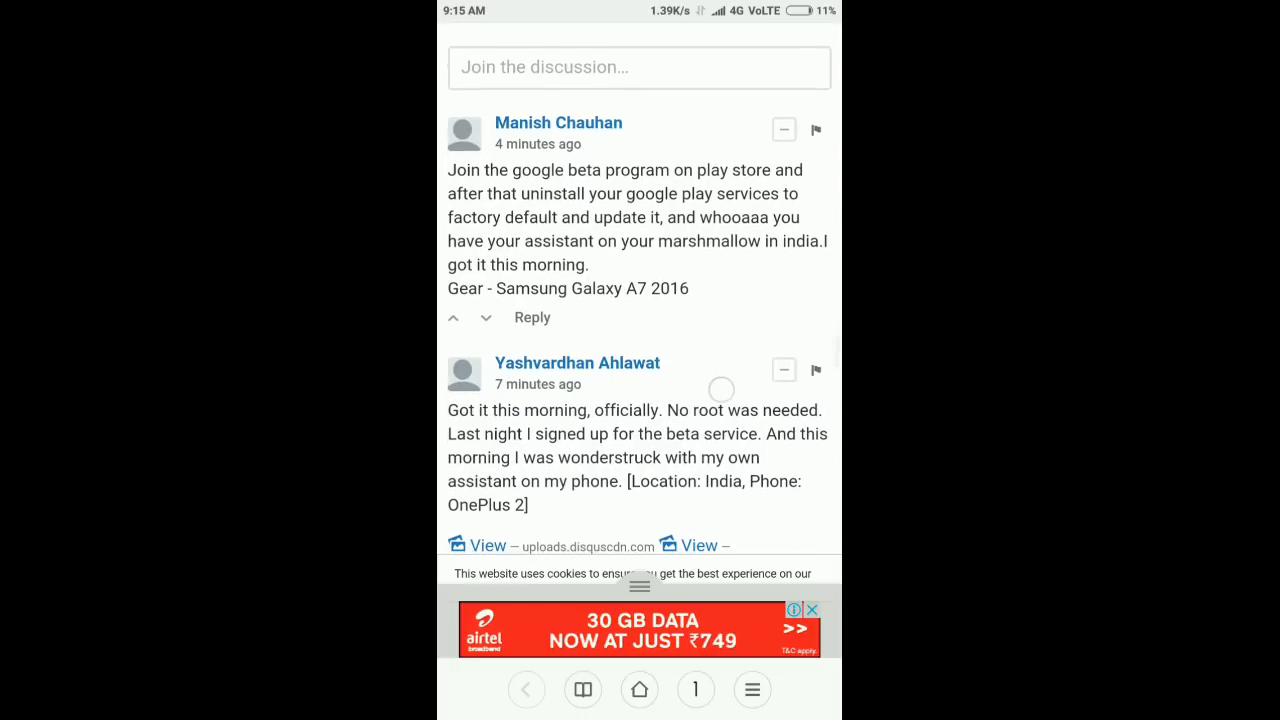
scroll("down", 3)
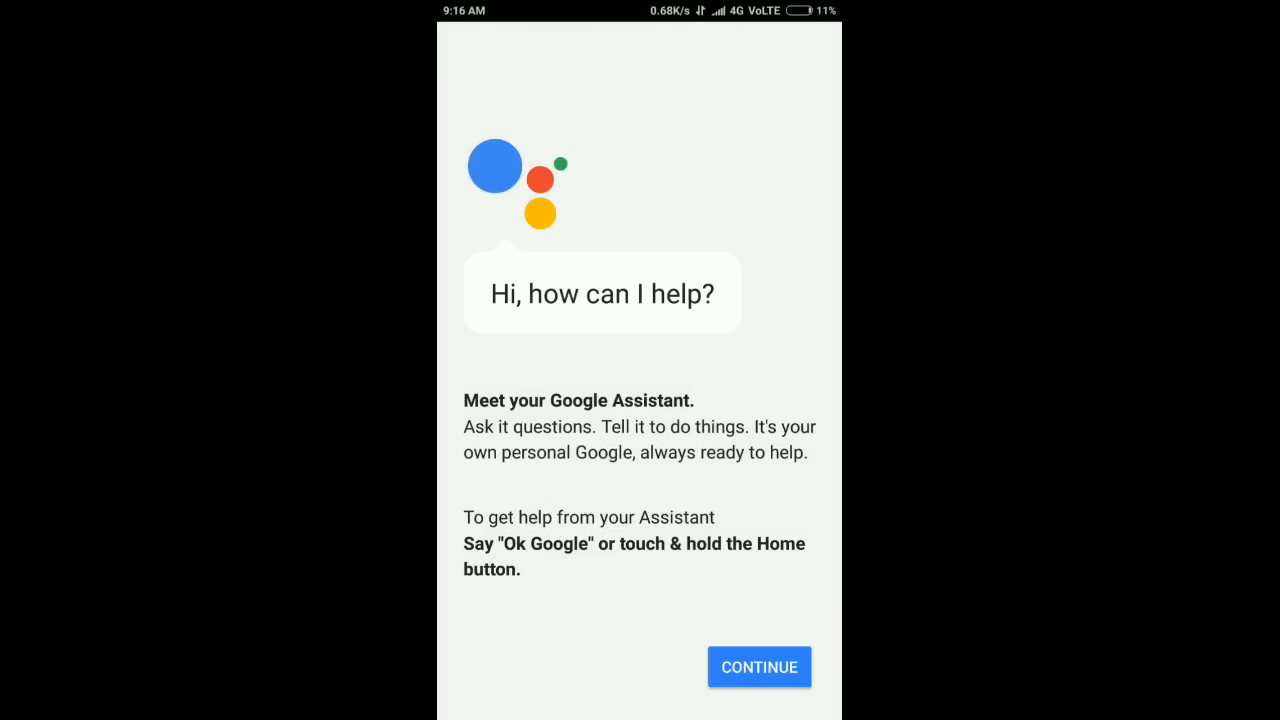
Step: Continue past the Assistant welcome and the voice training prompt back to the comments
left_click(760, 668)
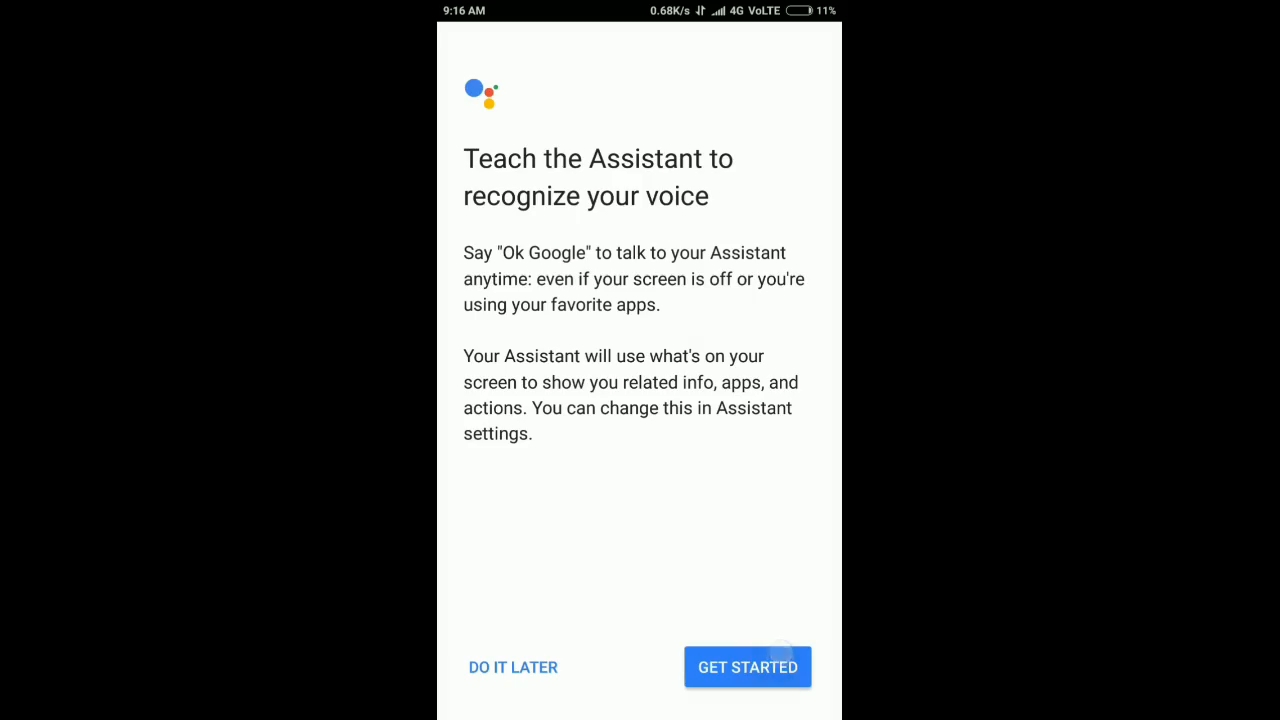
left_click(748, 668)
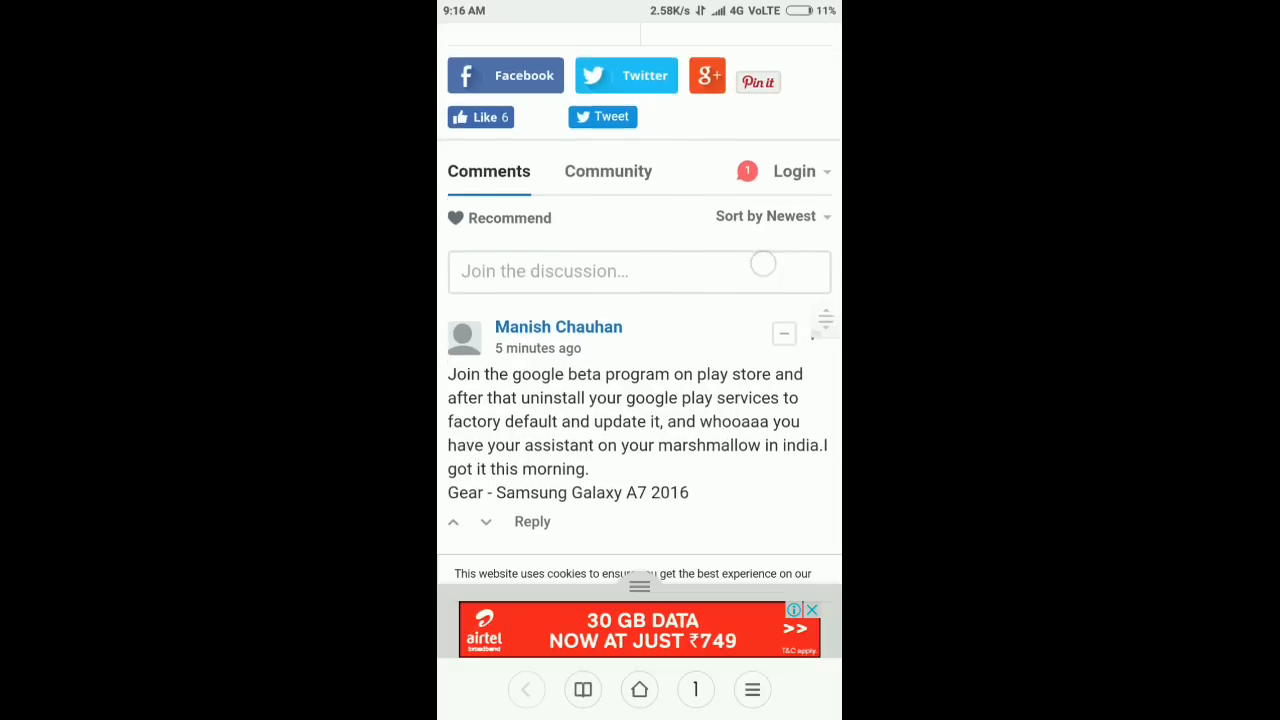
Step: Draft a Disqus comment saying the Redmi Note 3 got the update after joining the beta this morning
left_click(640, 272)
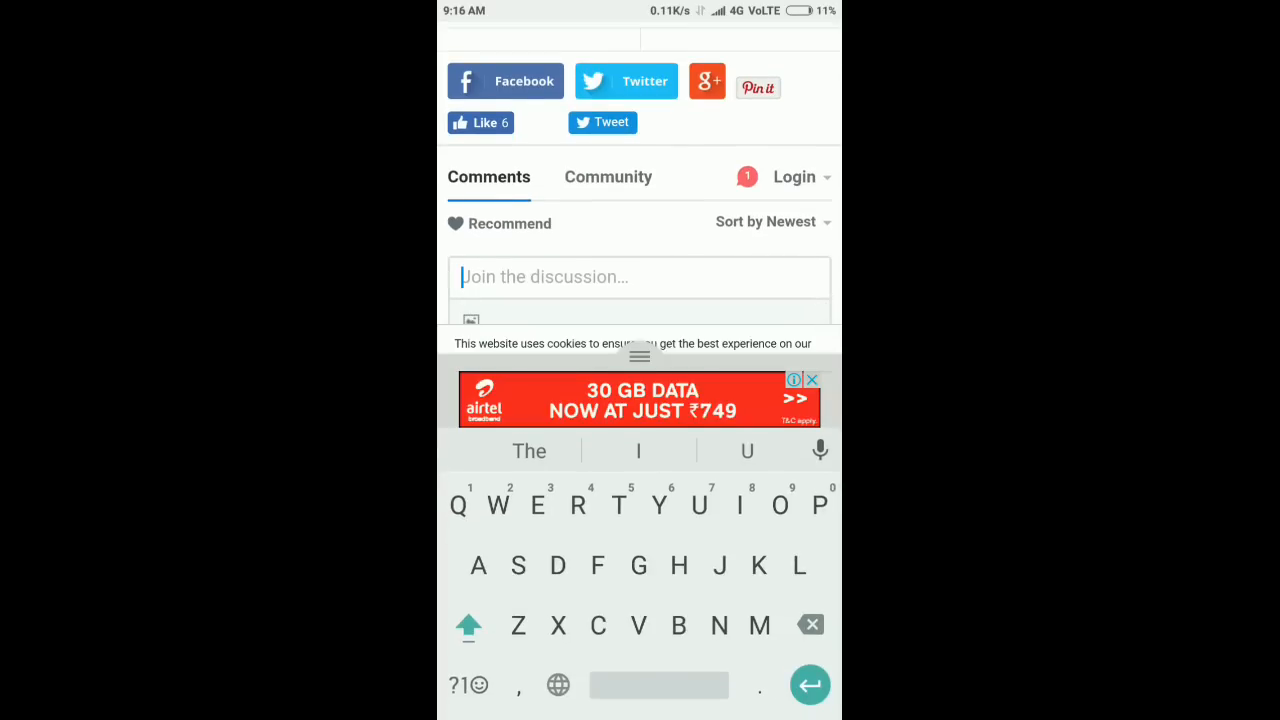
type("I got in my redmi note 3 India just update to new")
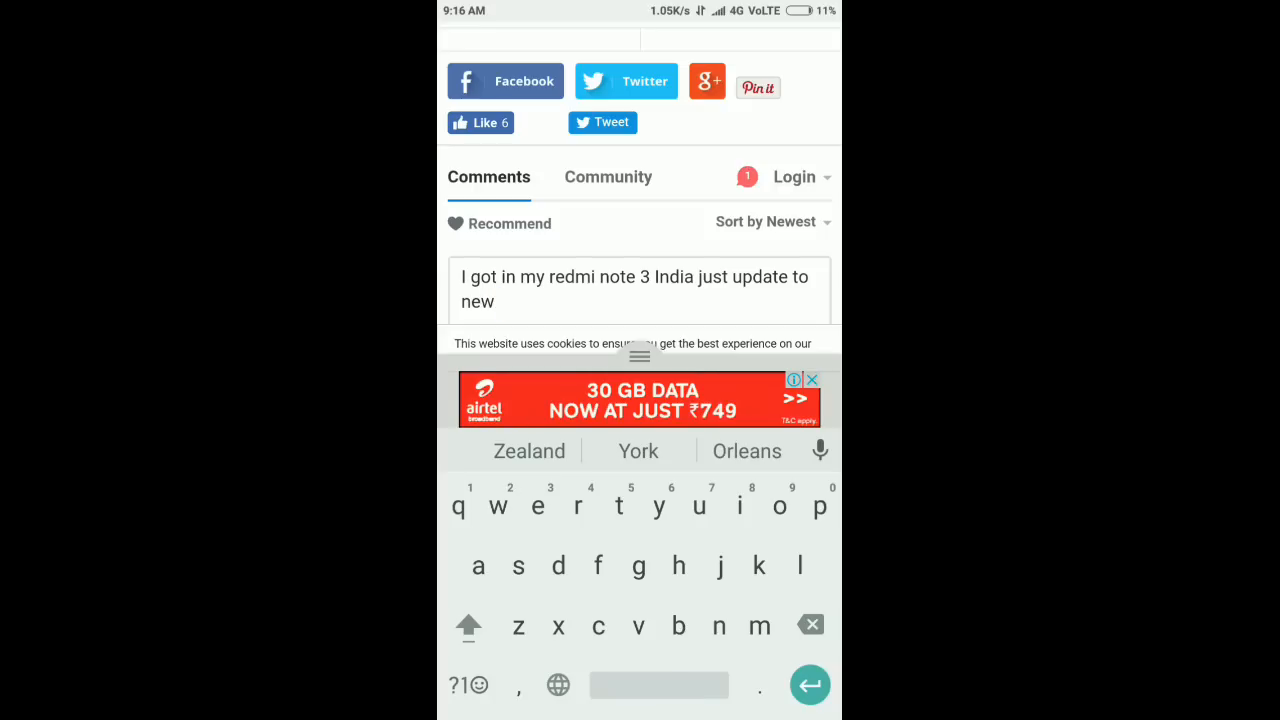
type("g")
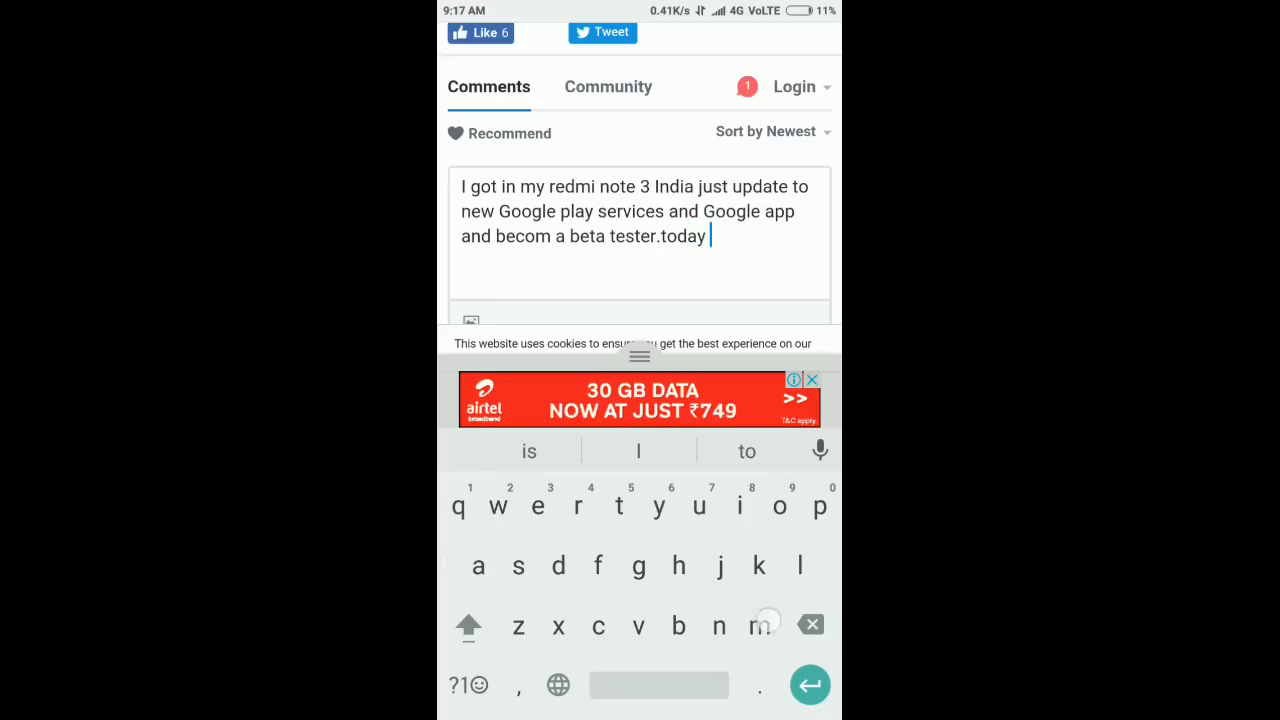
type("morning I")
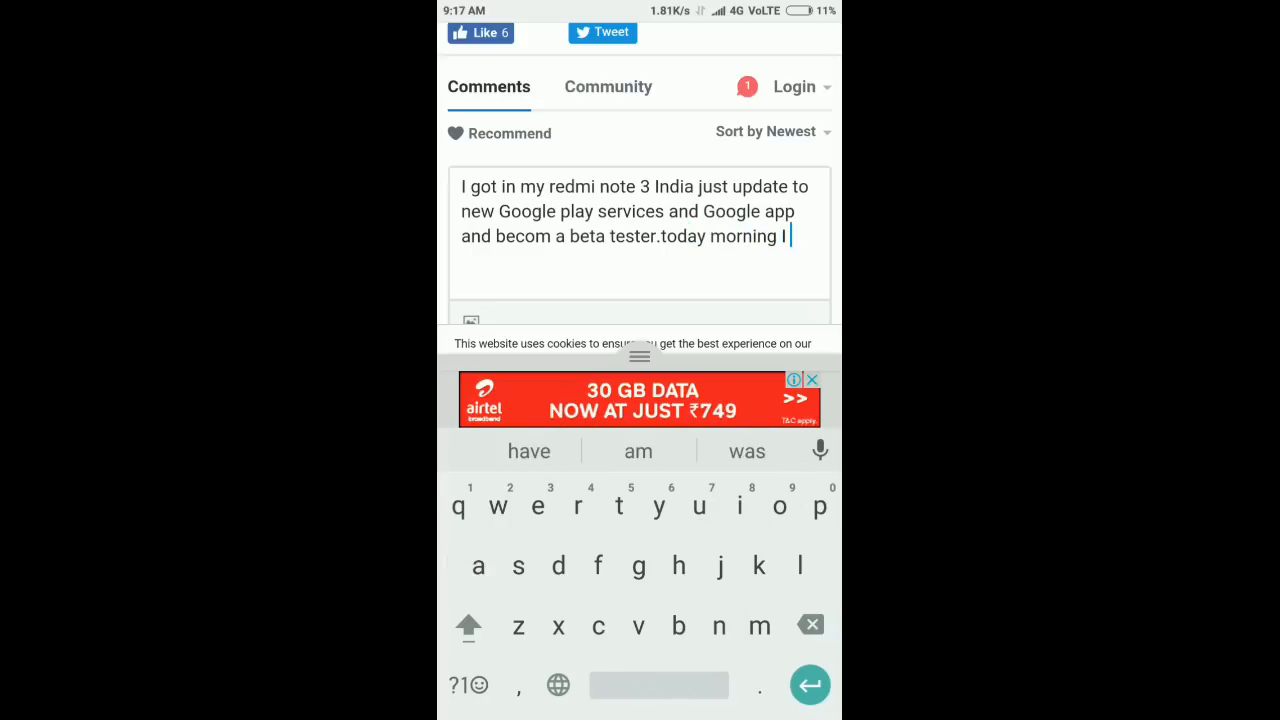
type("was s")
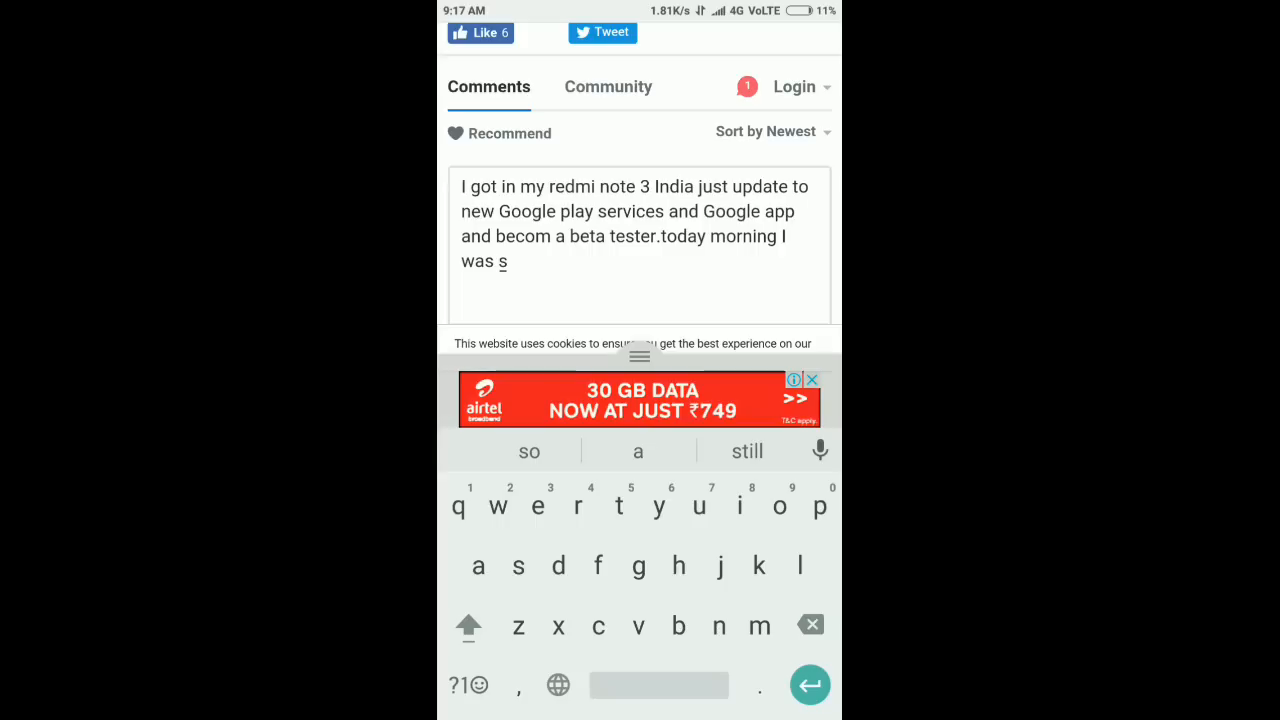
type("hocked")
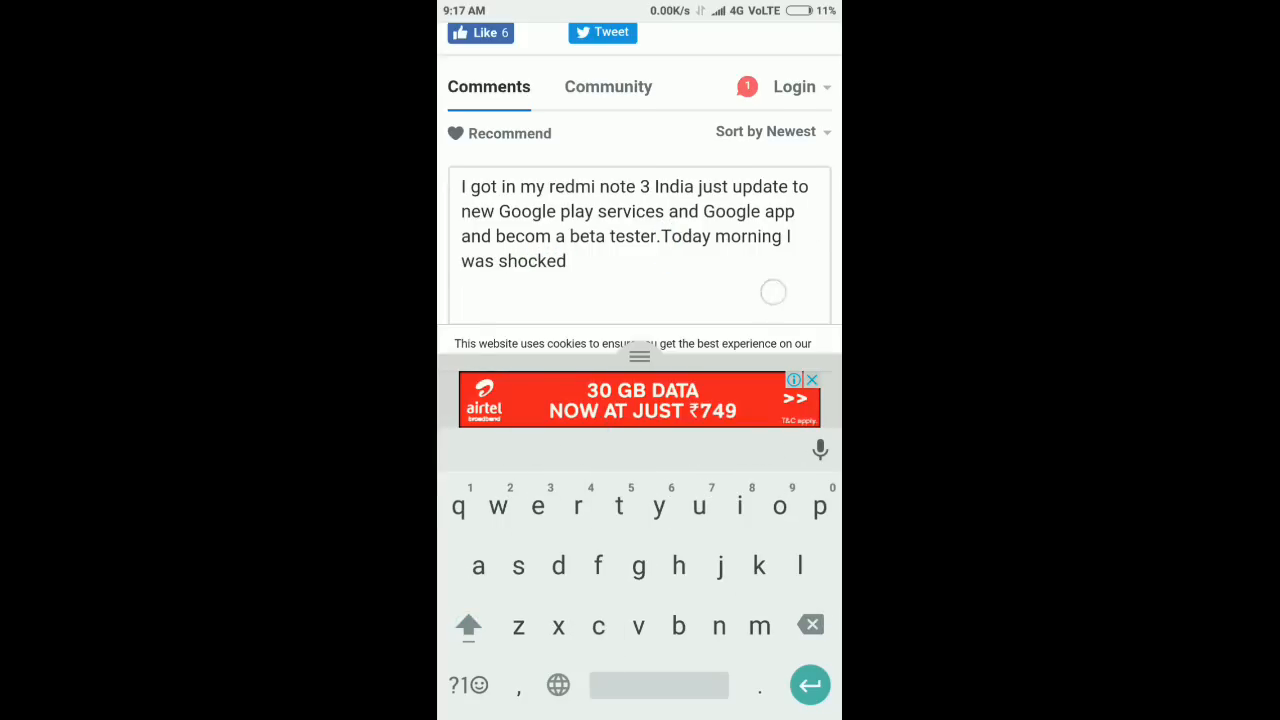
scroll("down", 3)
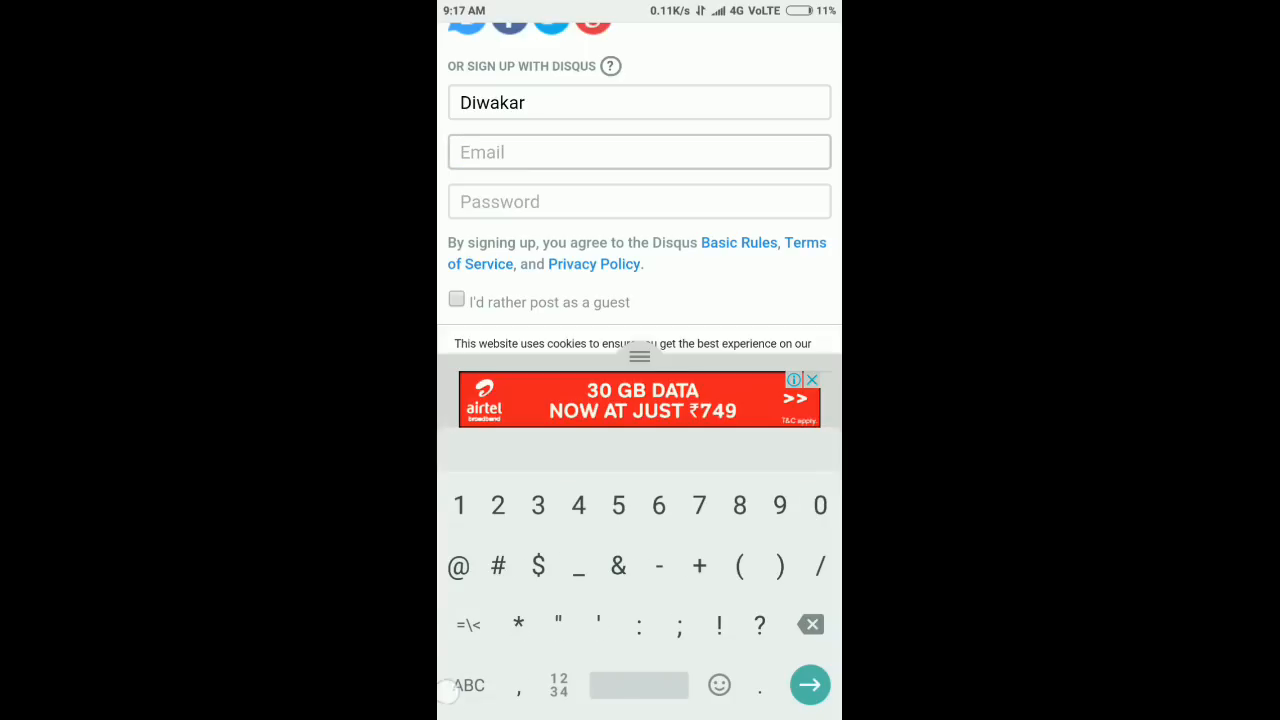
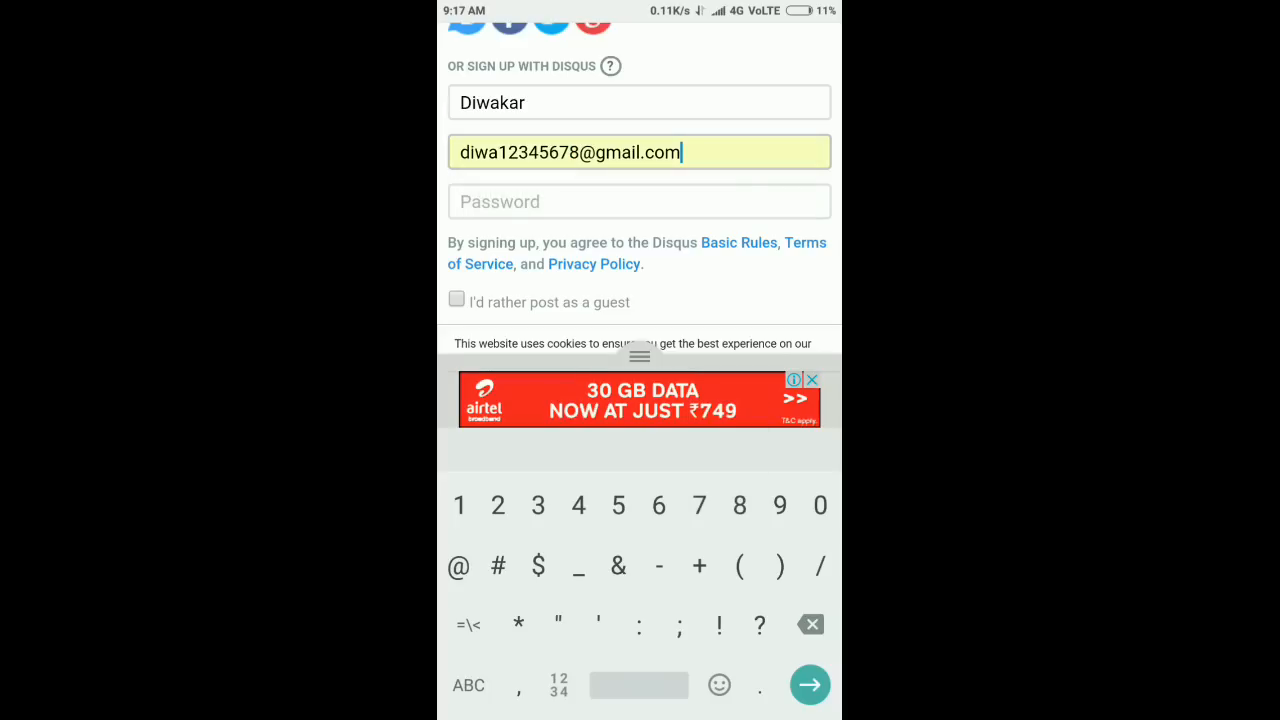
left_click(640, 200)
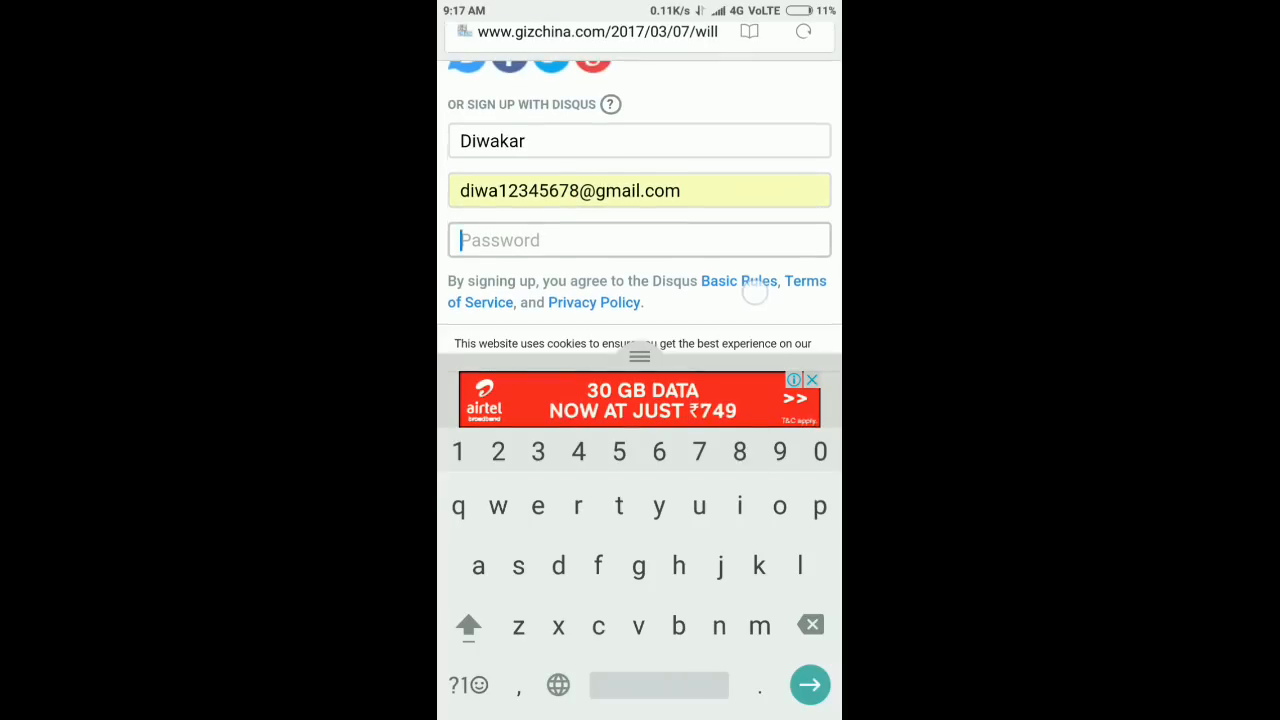
scroll("down", 3)
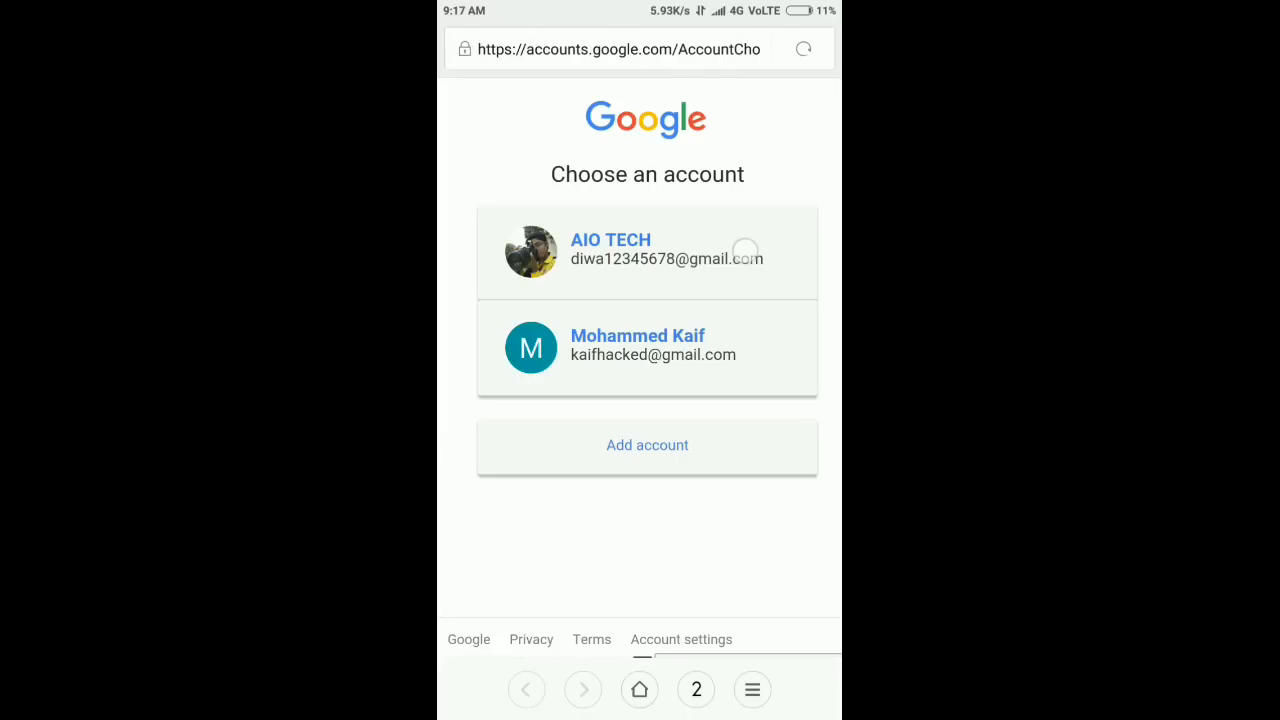
Step: Sign in with the AIO TECH Google account and allow Disqus to use its email and profile
left_click(648, 248)
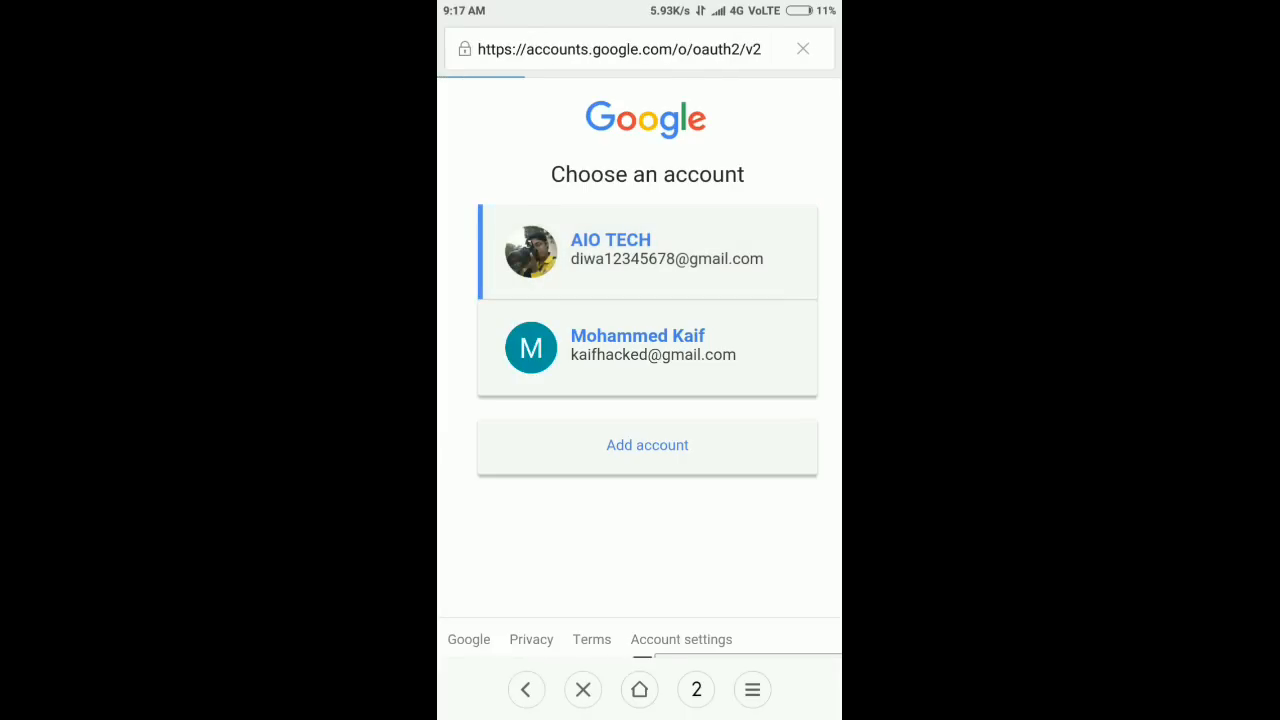
left_click(648, 252)
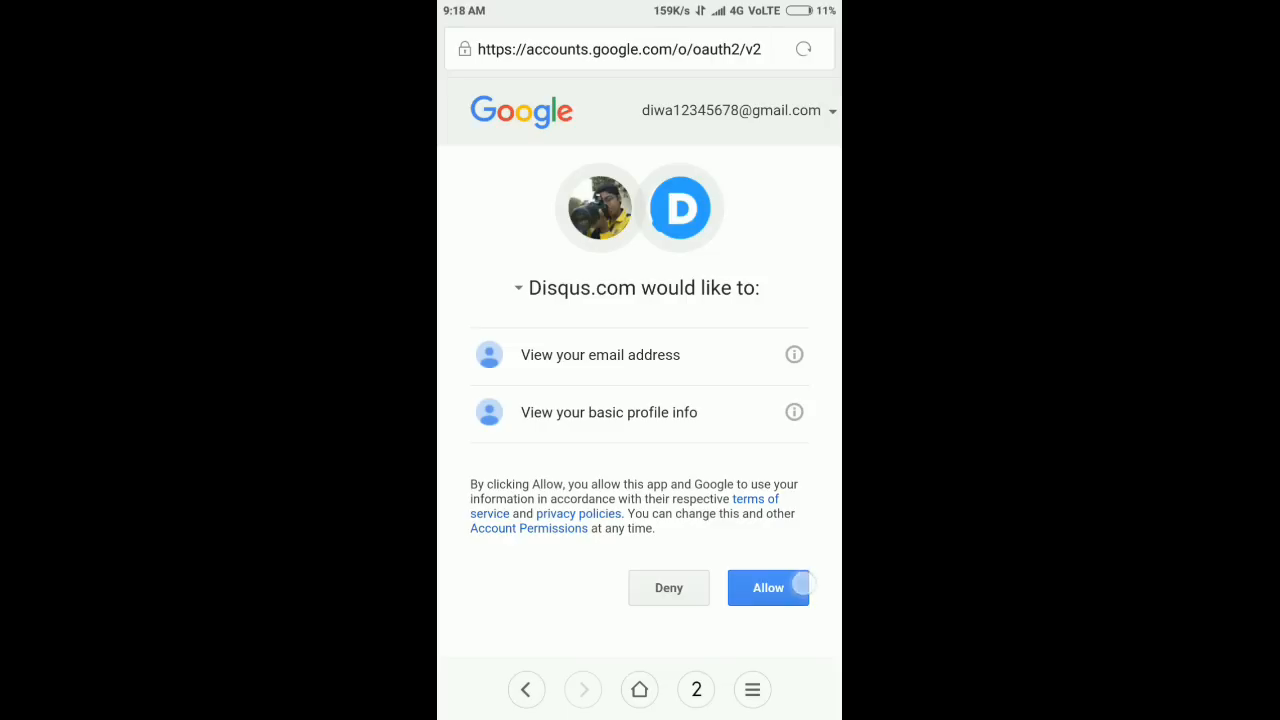
left_click(768, 588)
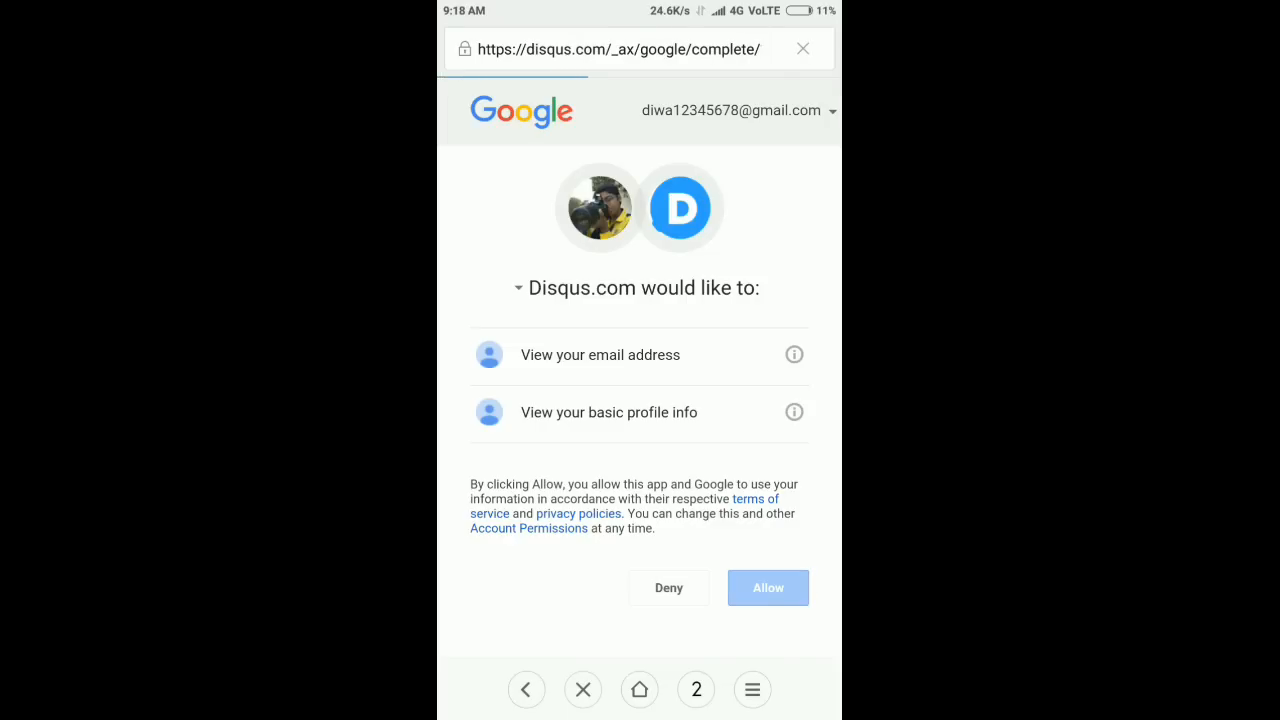
left_click(768, 588)
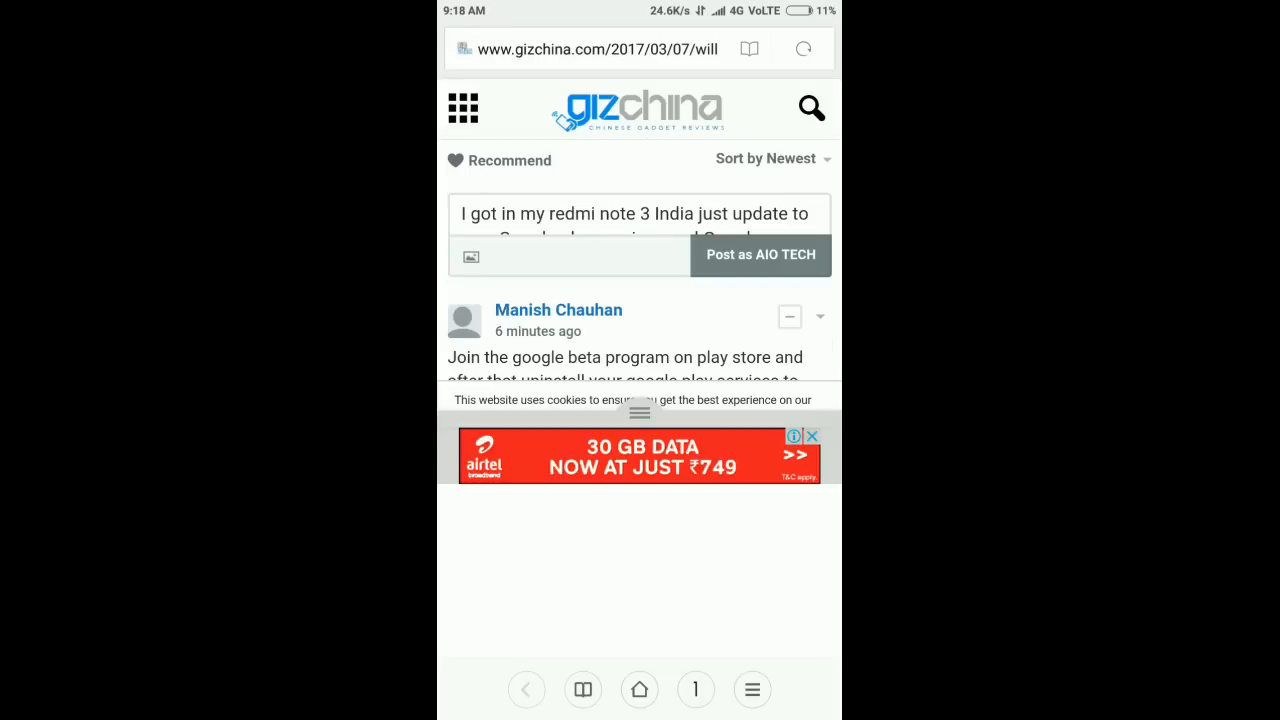
Step: Post the comment as AIO TECH and scroll through the rest of the Disqus thread
left_click(760, 254)
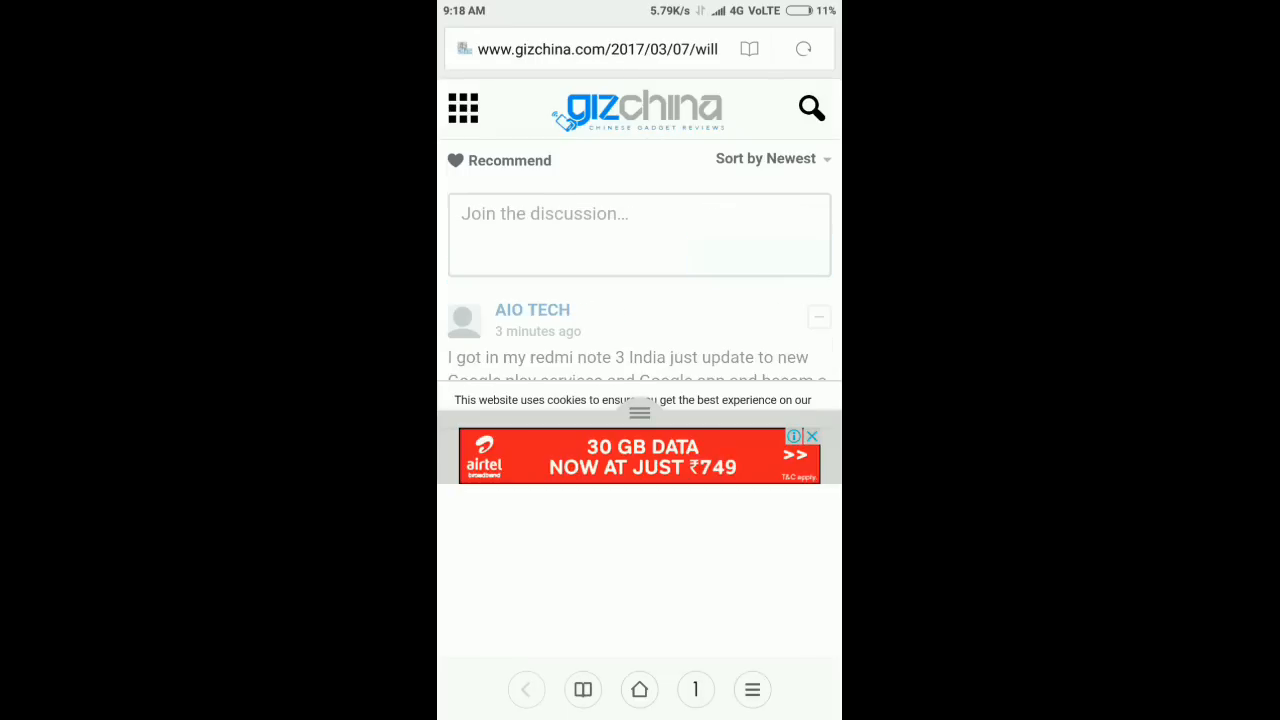
scroll("down", 3)
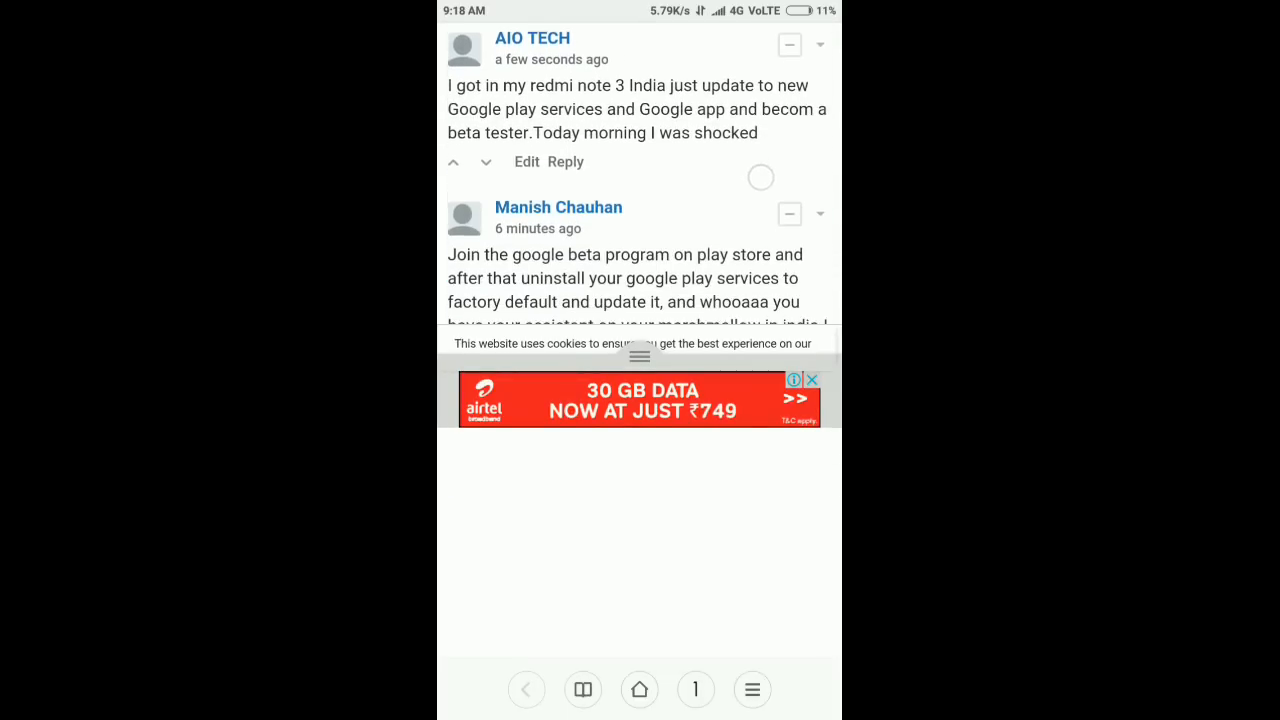
scroll("down", 3)
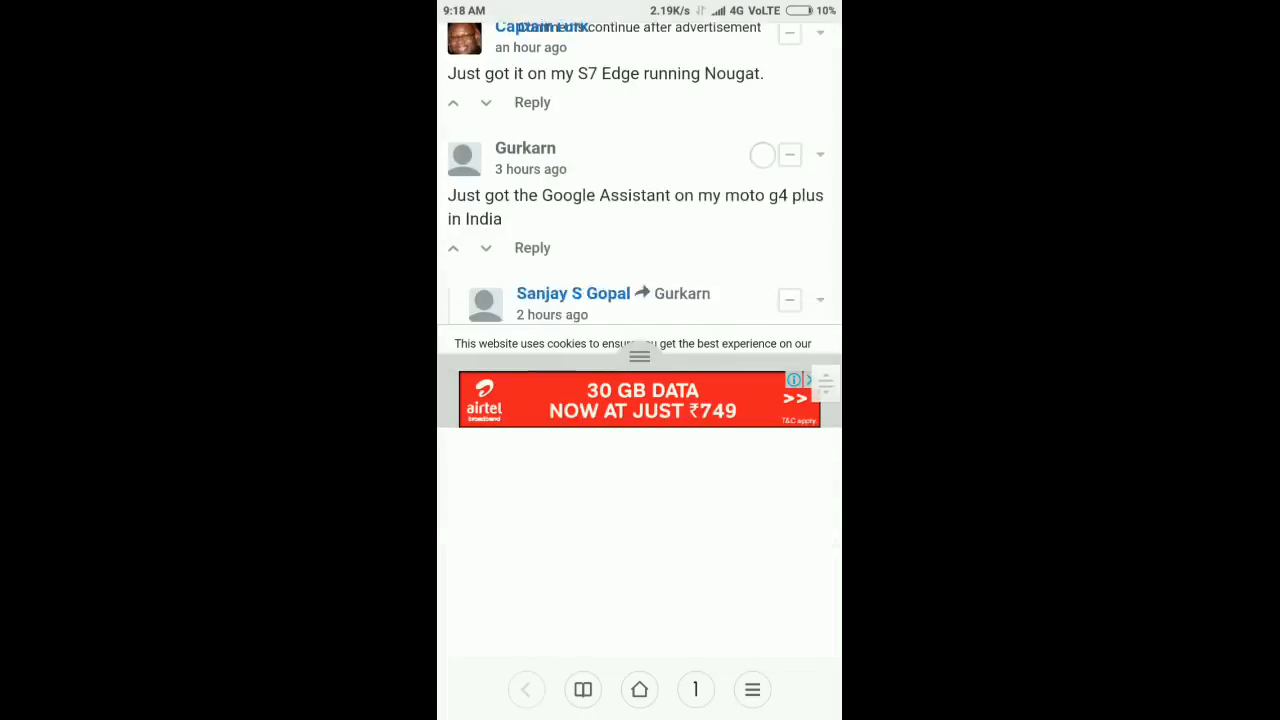
scroll("down", 3)
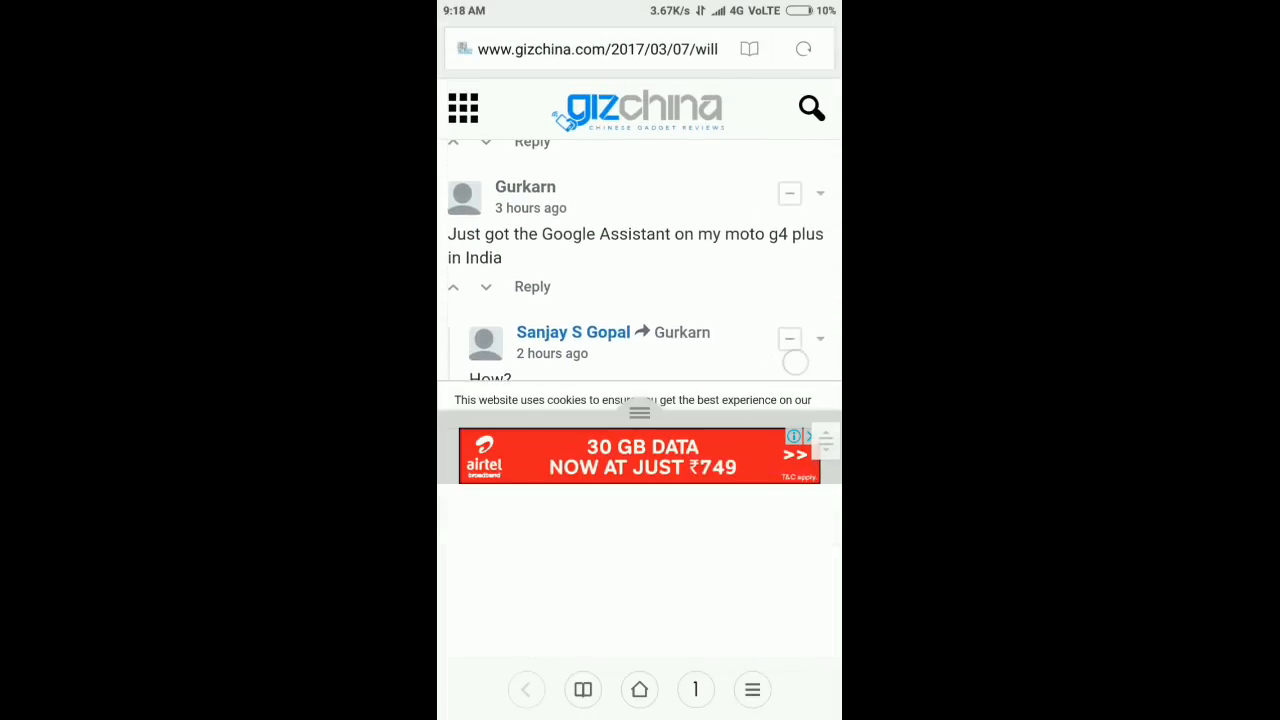
scroll("down", 3)
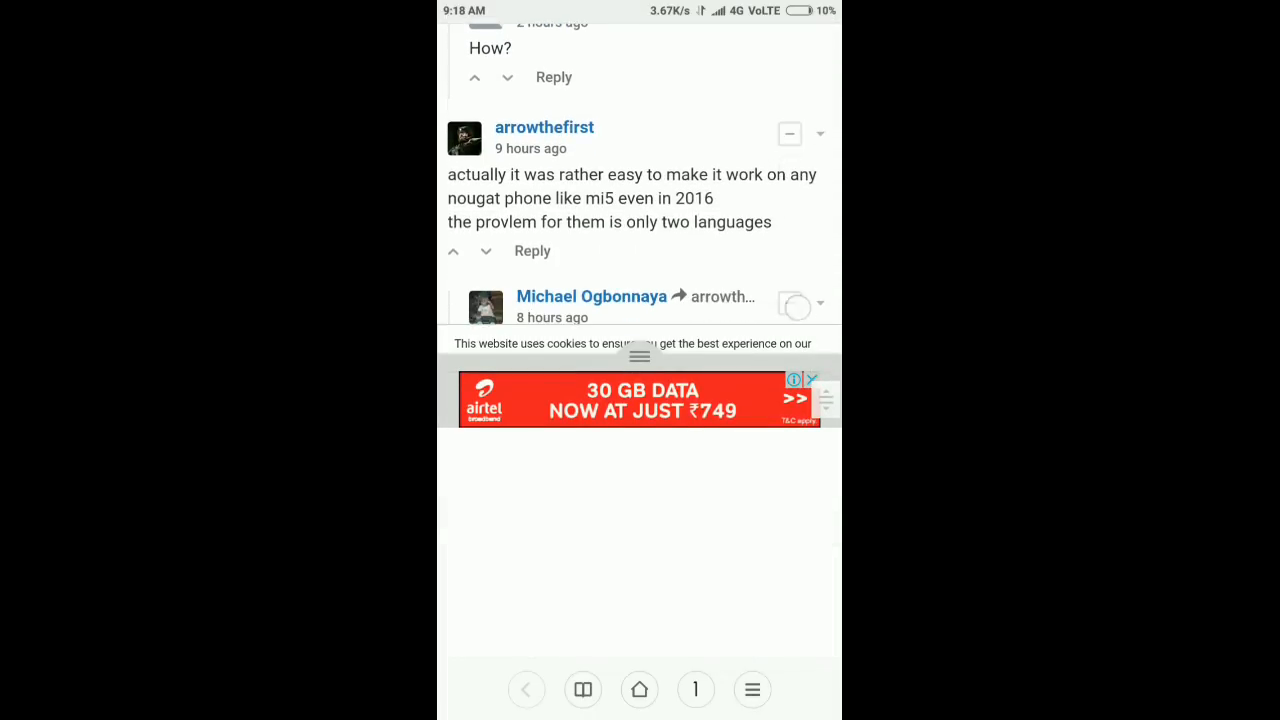
scroll("down", 3)
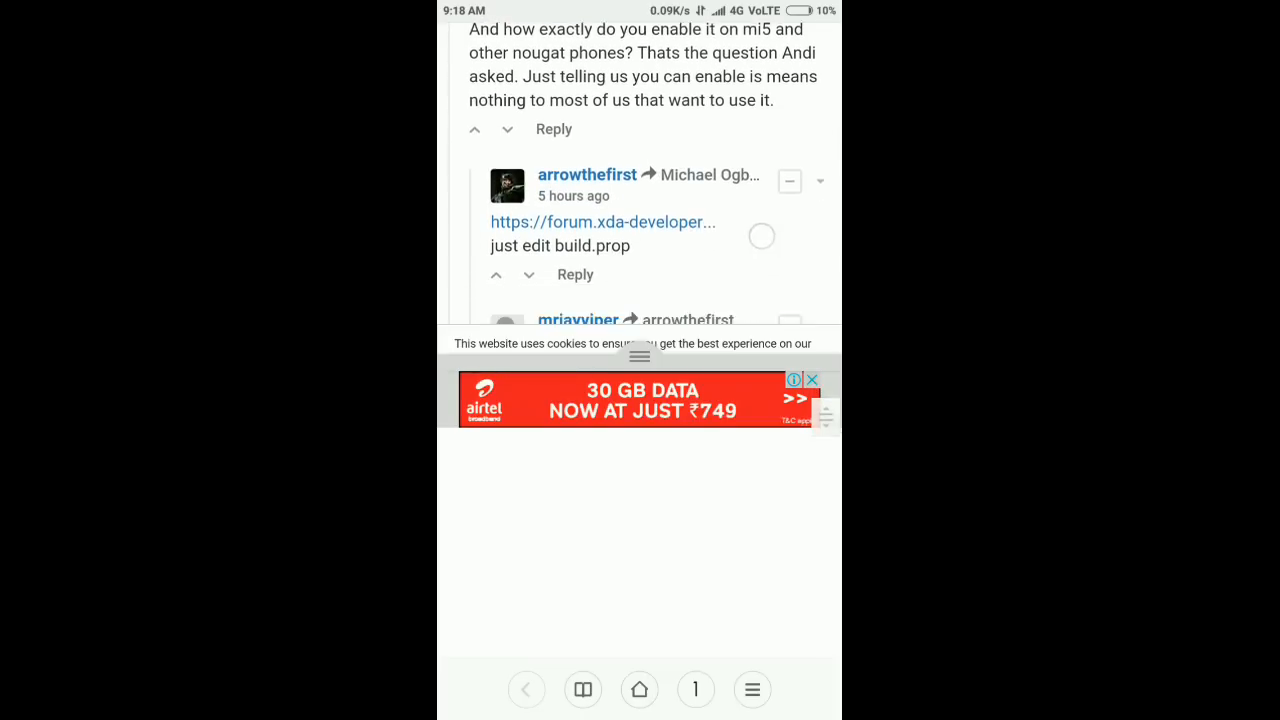
scroll("down", 3)
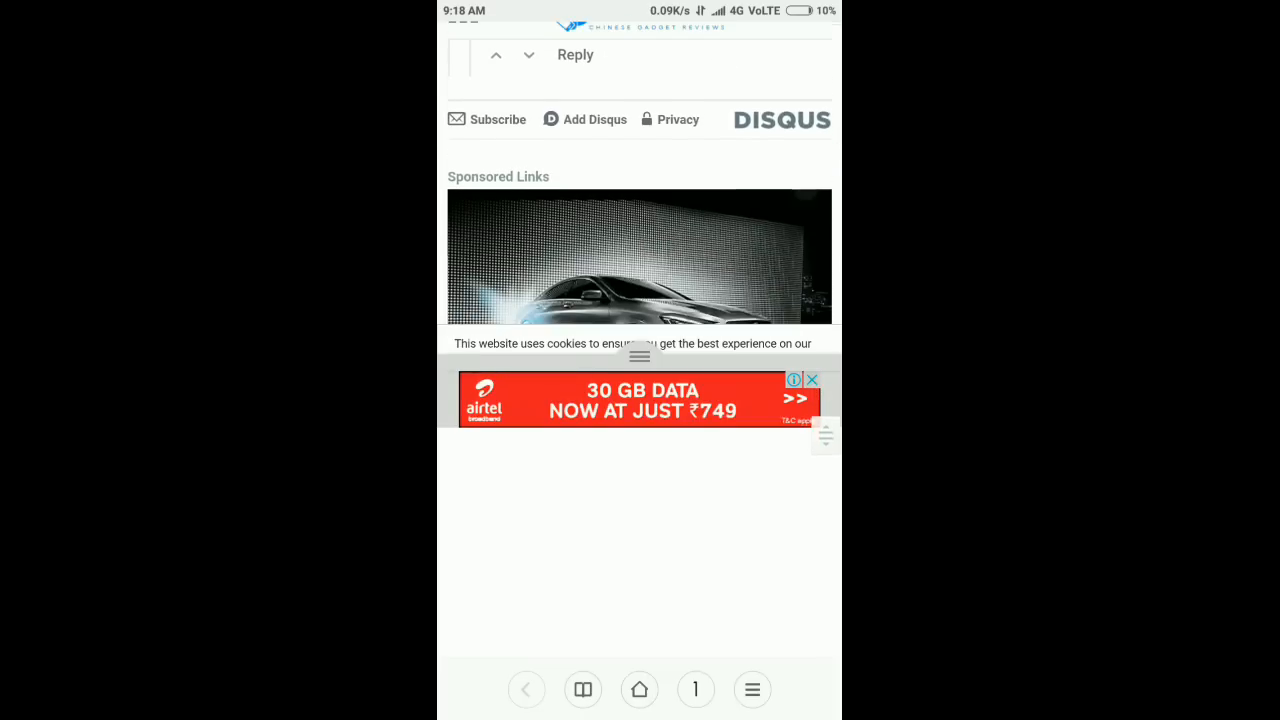
scroll("down", 3)
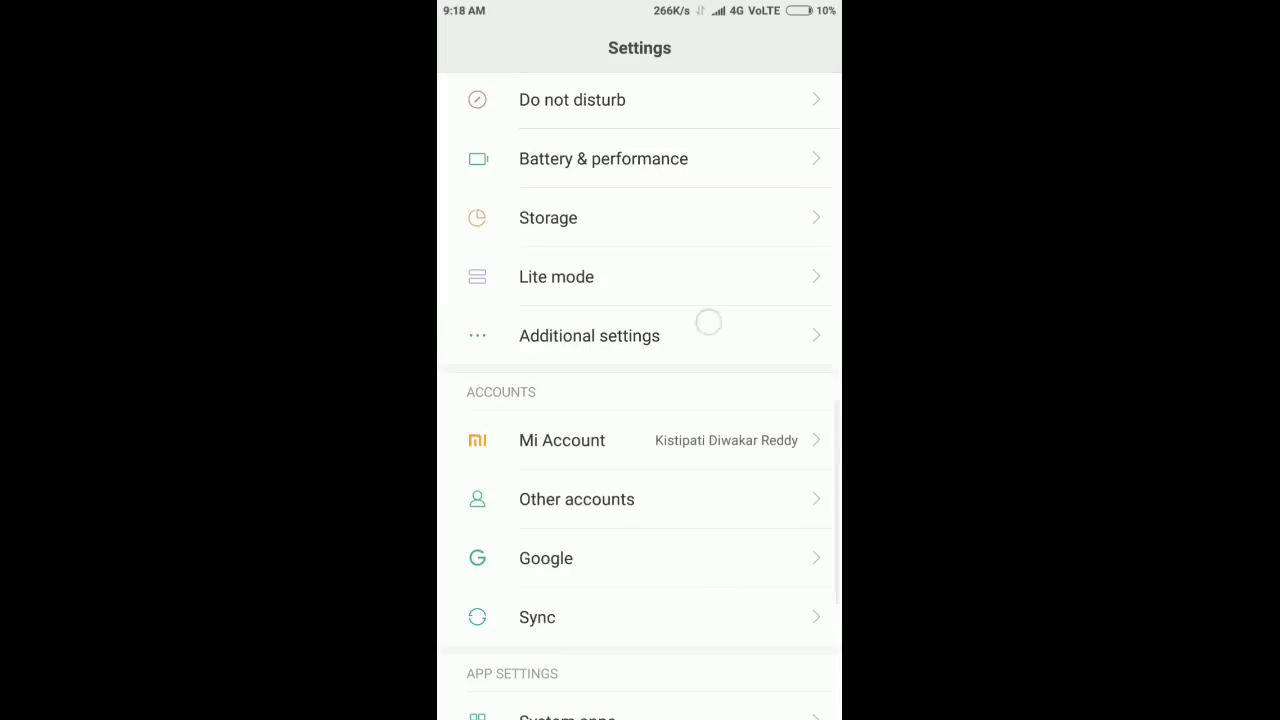
Step: Check Additional settings > Language & input, then back out of Settings
left_click(588, 336)
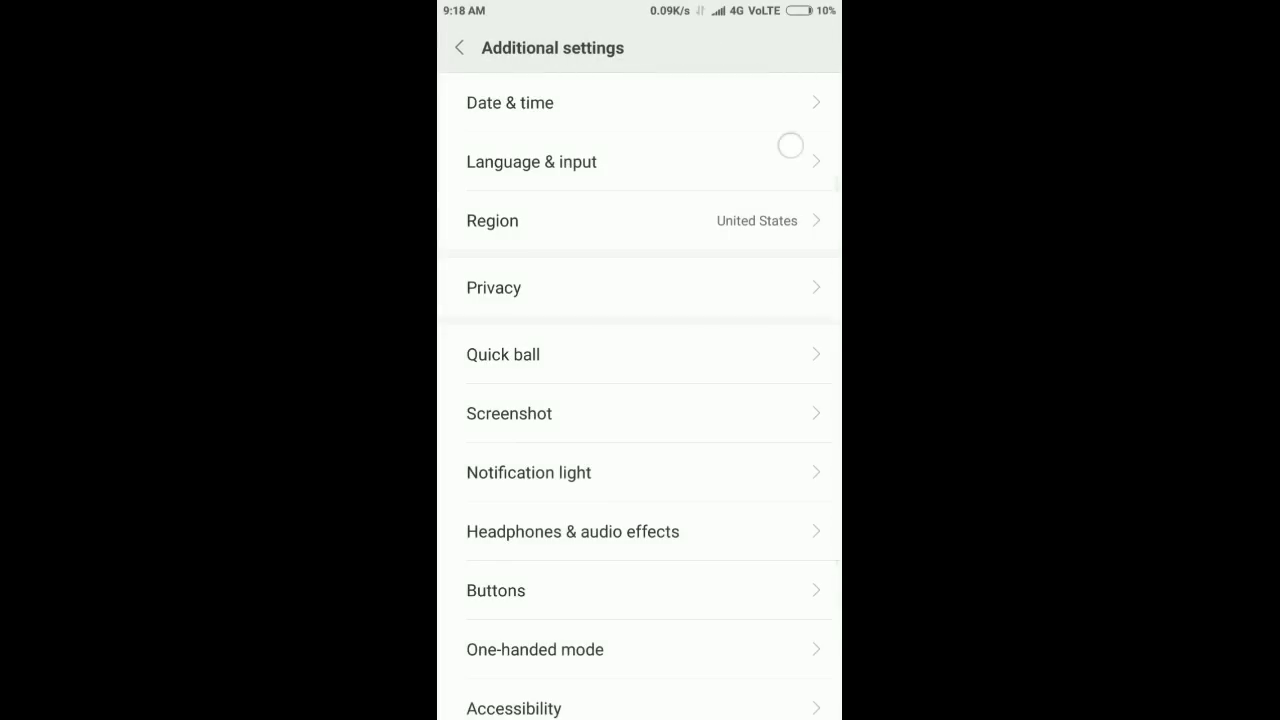
left_click(532, 160)
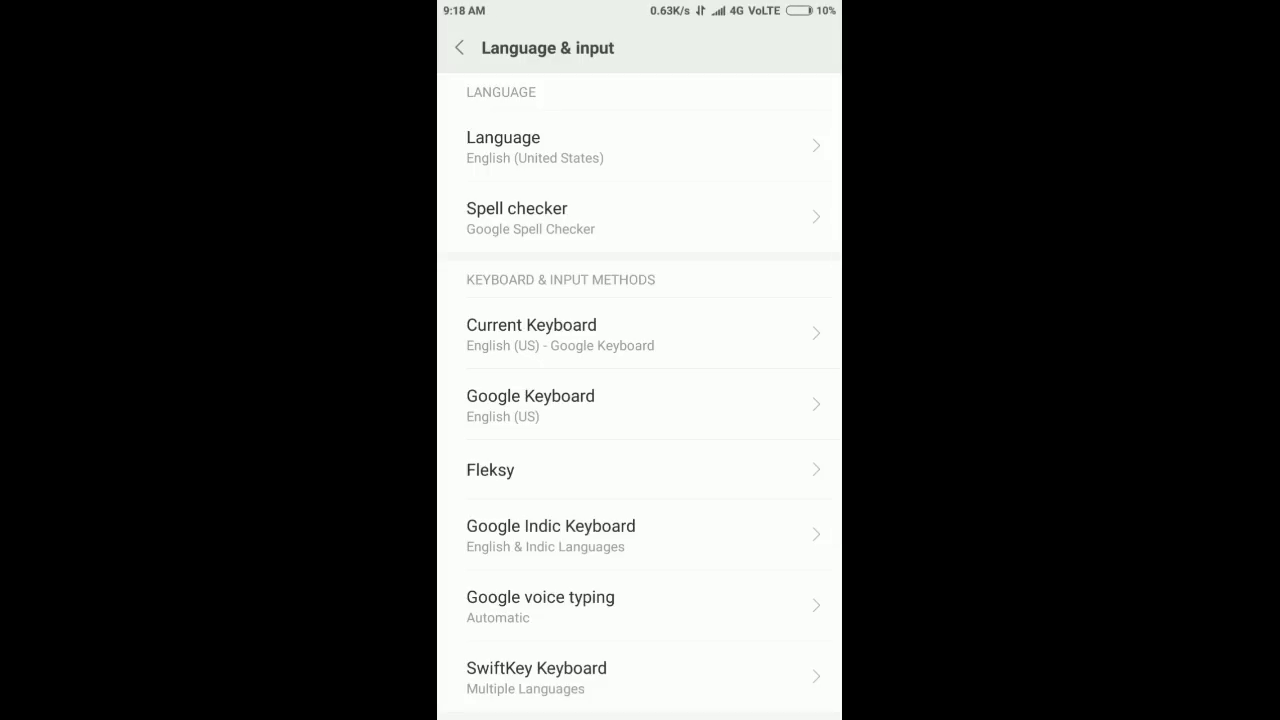
left_click(460, 48)
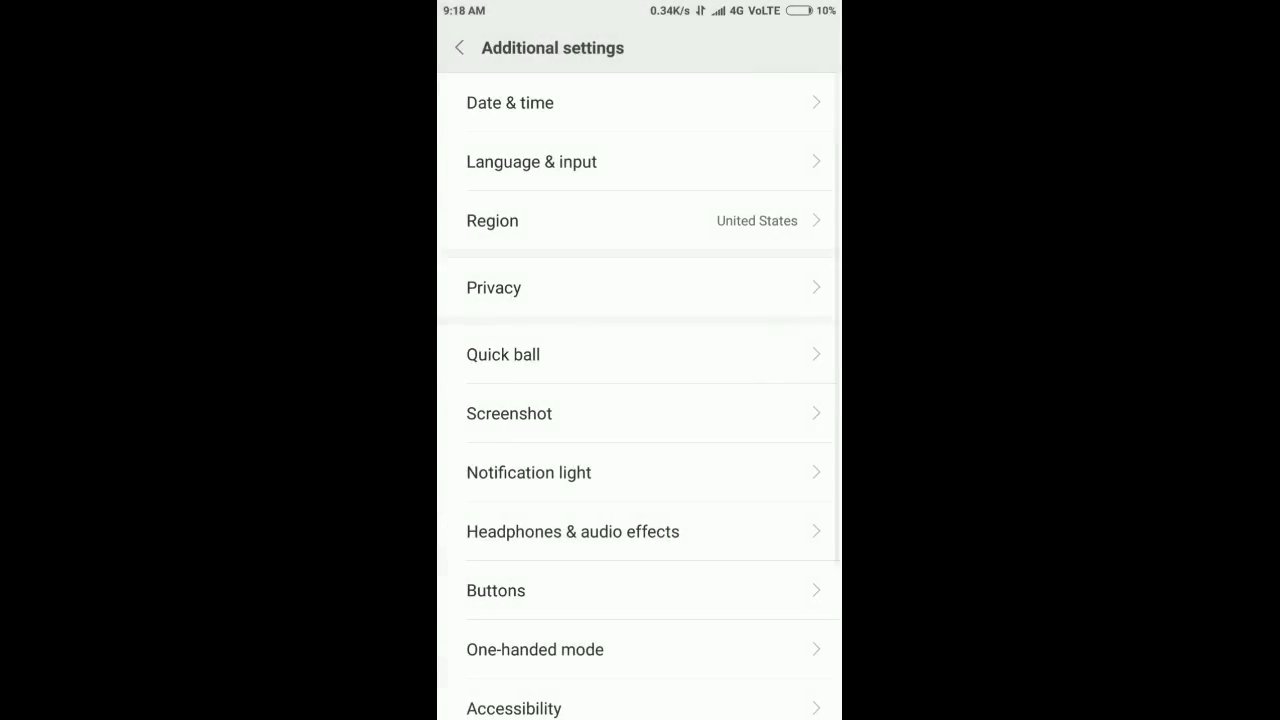
left_click(460, 48)
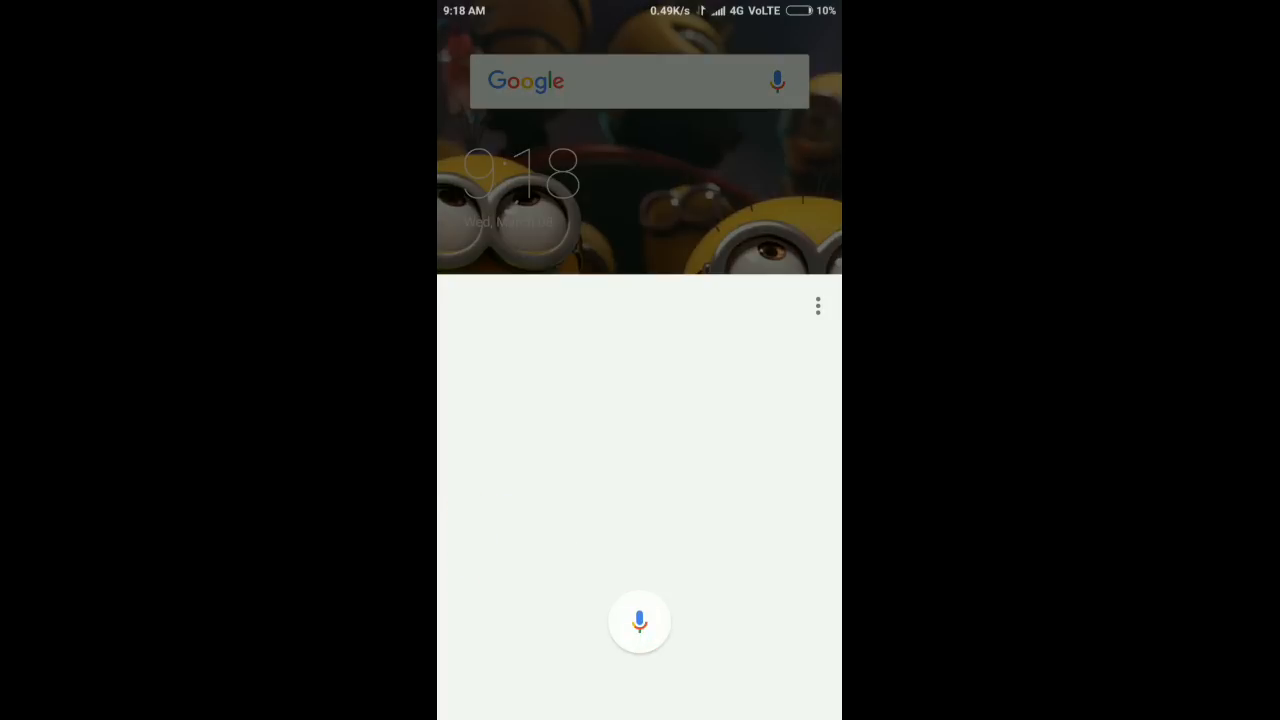
Step: Wake Google Assistant to show its 'Hi! I'm your Google Assistant' greeting
left_click(640, 620)
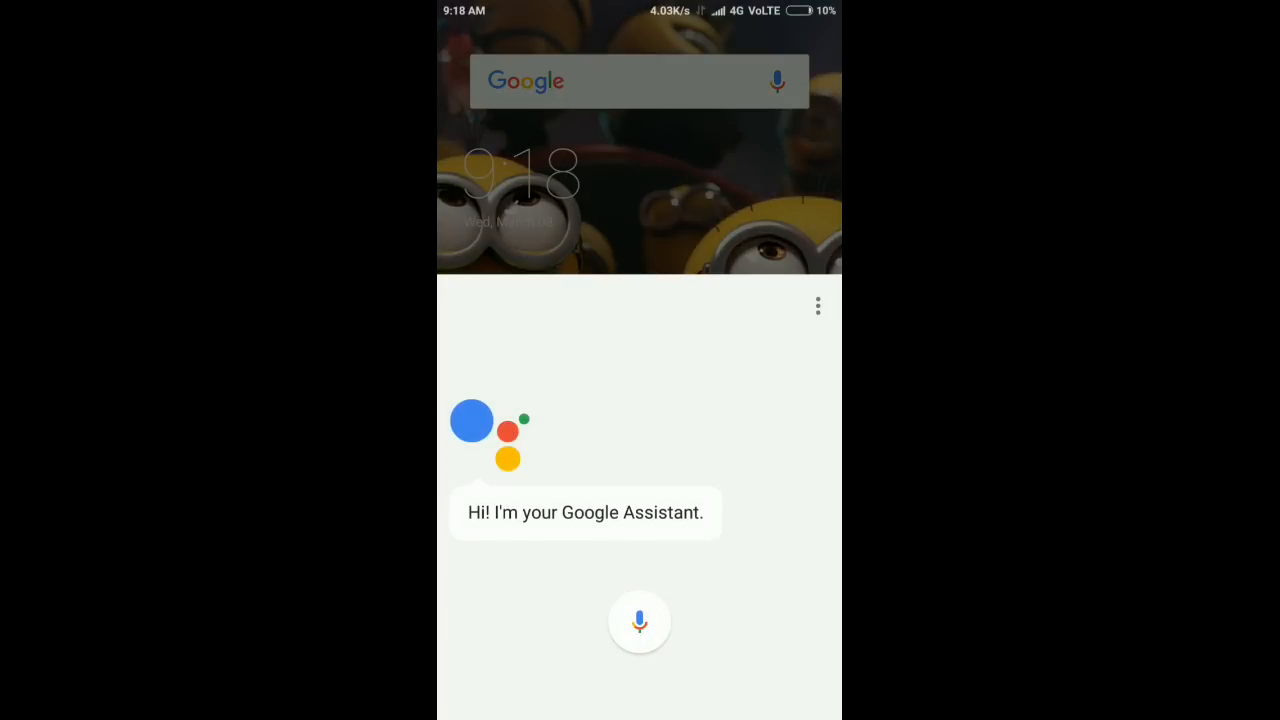